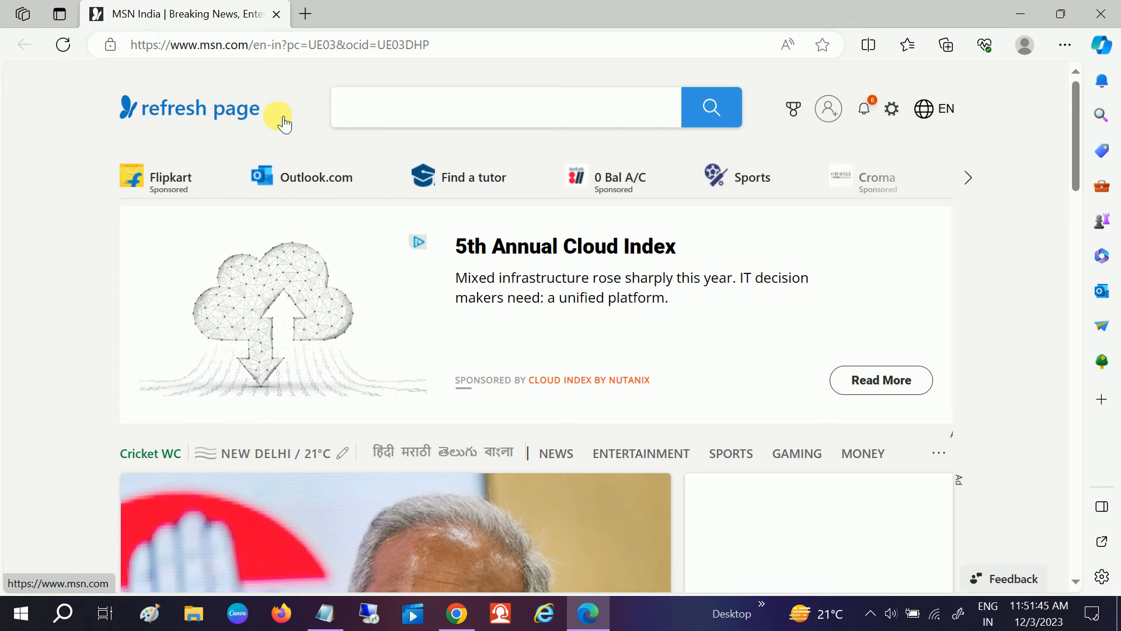
Reload the MSN page, bring Edge back from the taskbar, then close the Edge window.
left_click(189, 108)
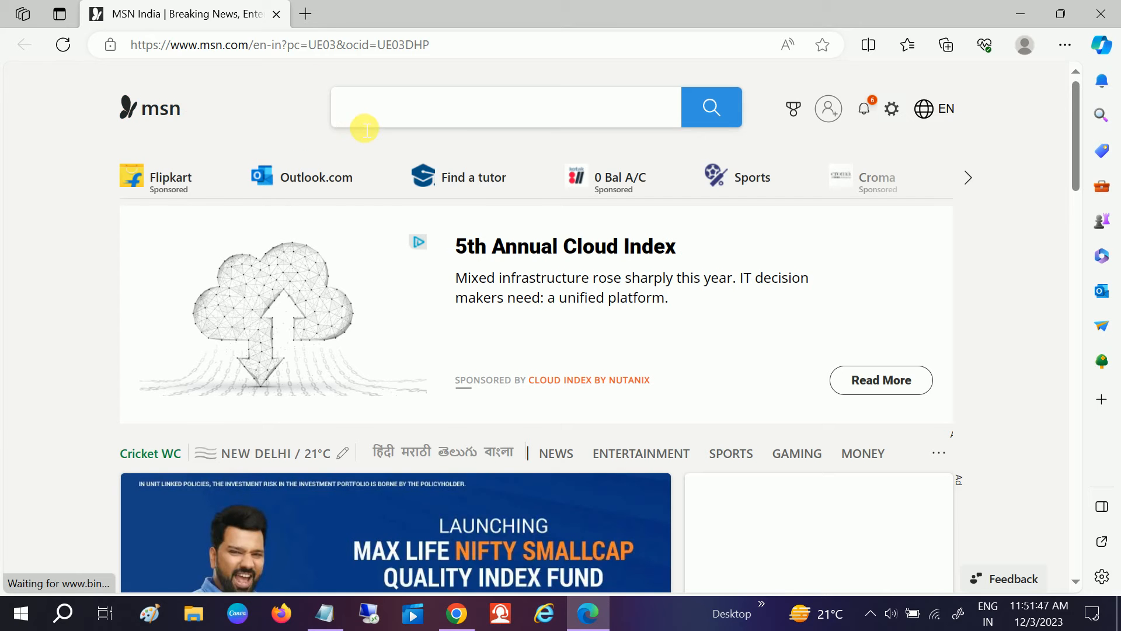
left_click(506, 107)
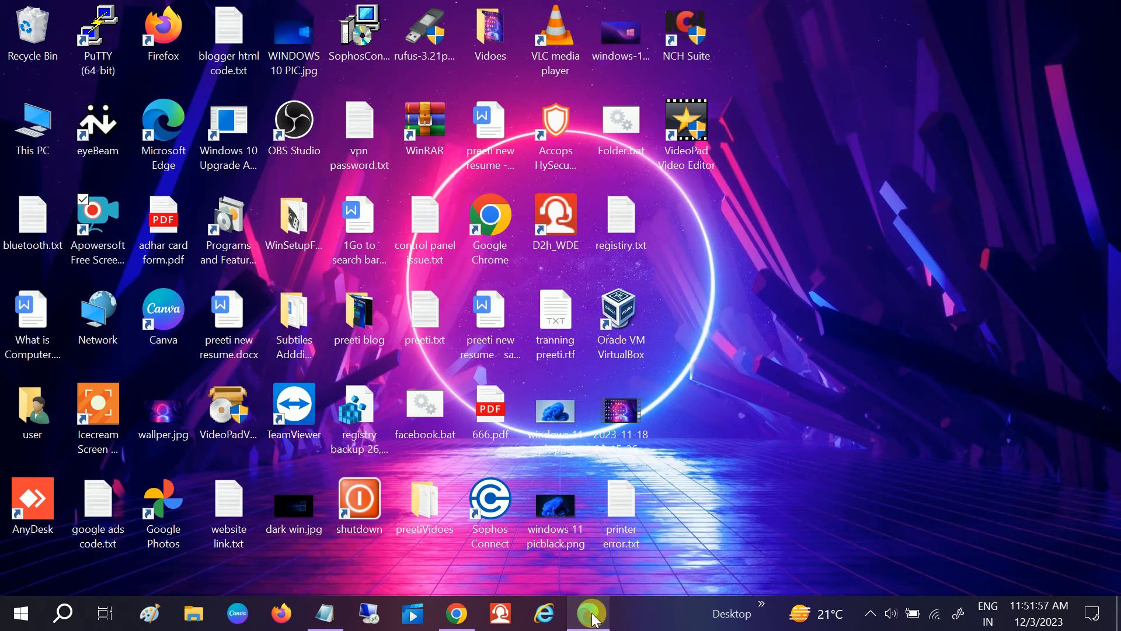
left_click(588, 612)
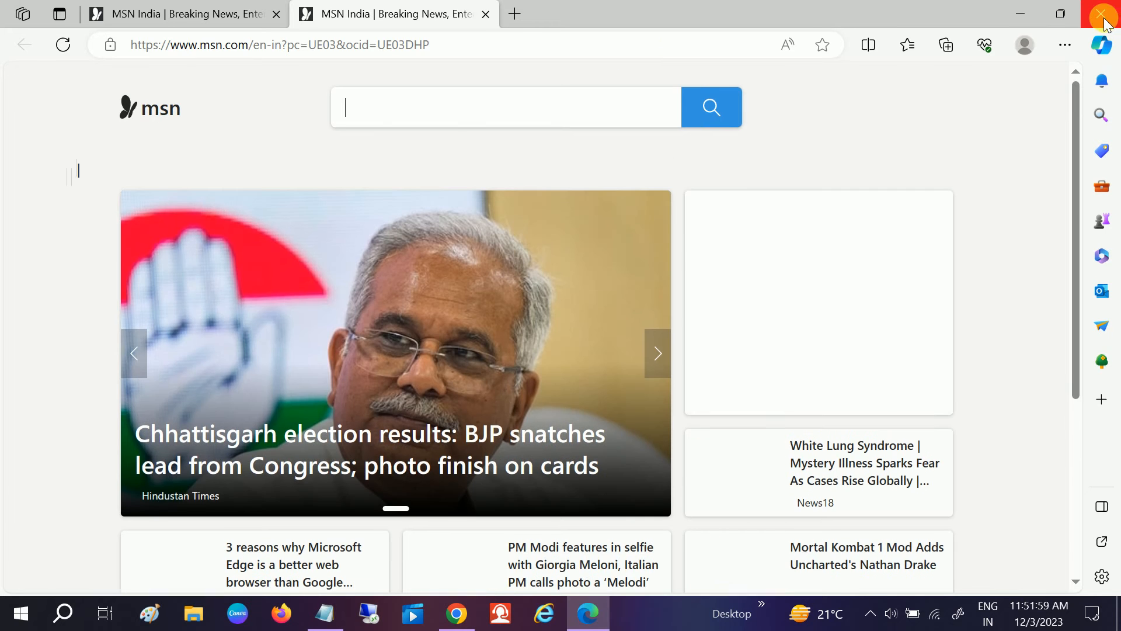
left_click(1103, 14)
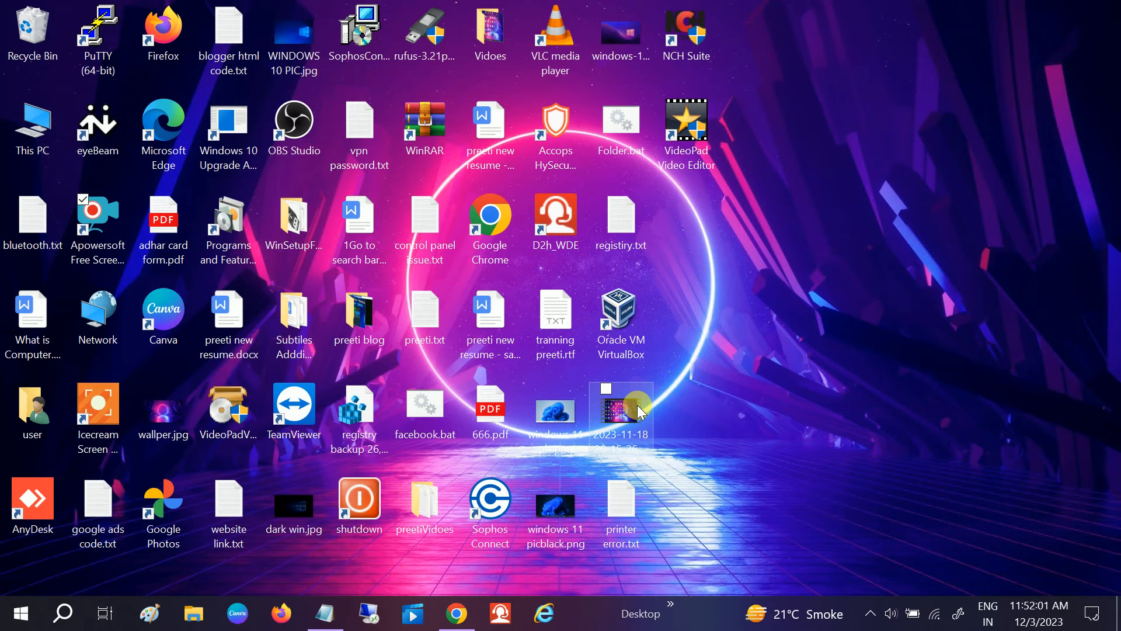
mouse_move(715, 385)
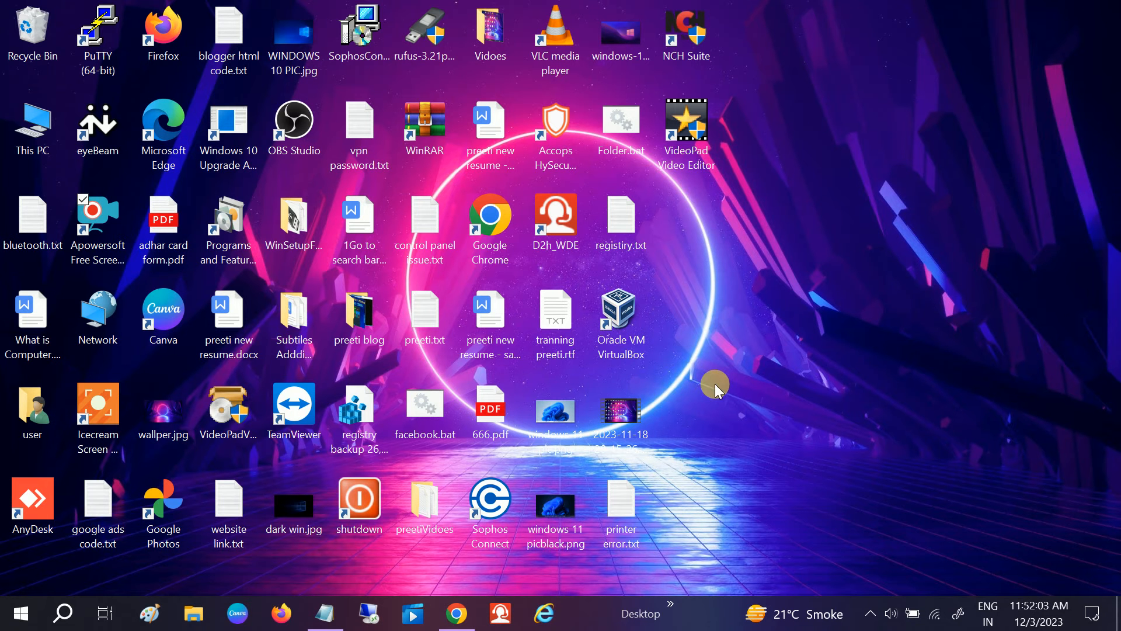
mouse_move(752, 361)
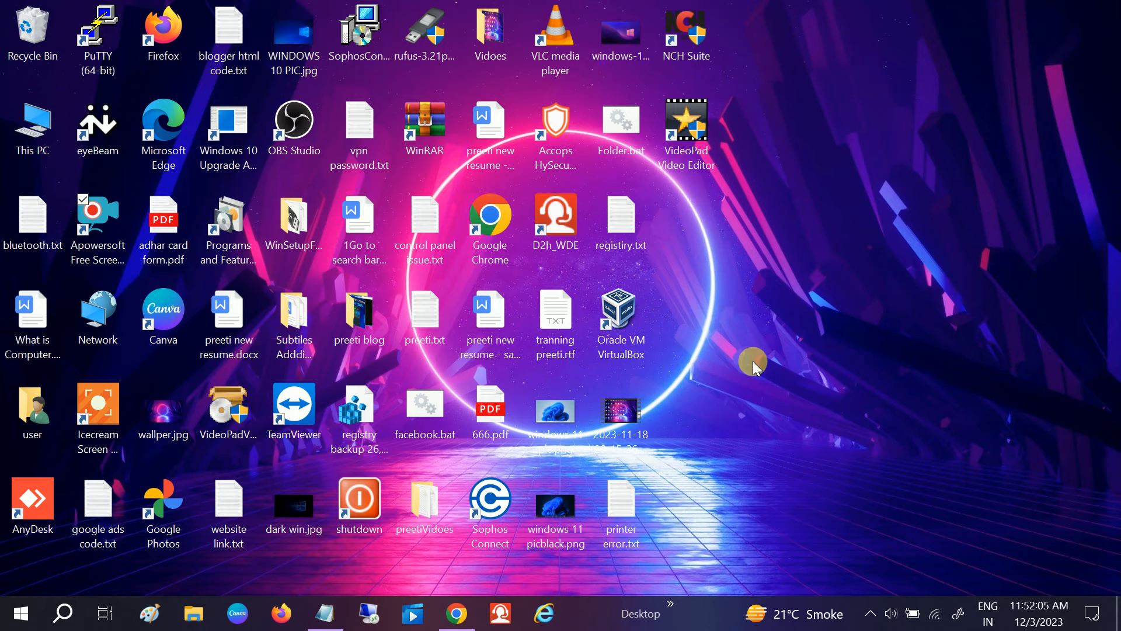
mouse_move(763, 399)
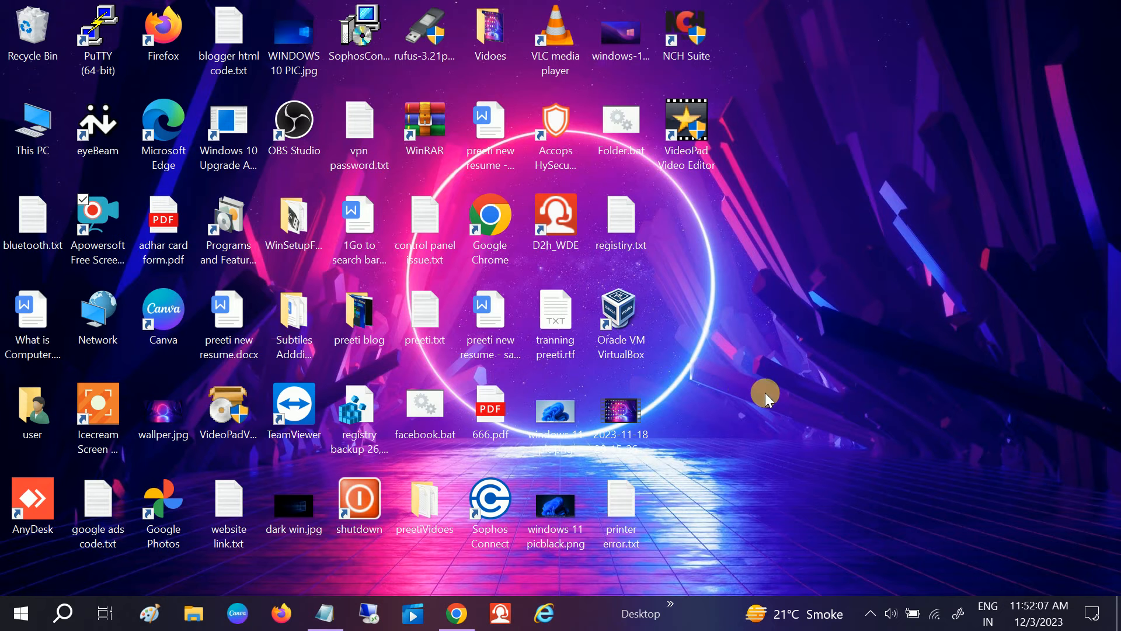
Find Control Panel via the taskbar search for 'con' and launch it.
left_click(63, 614)
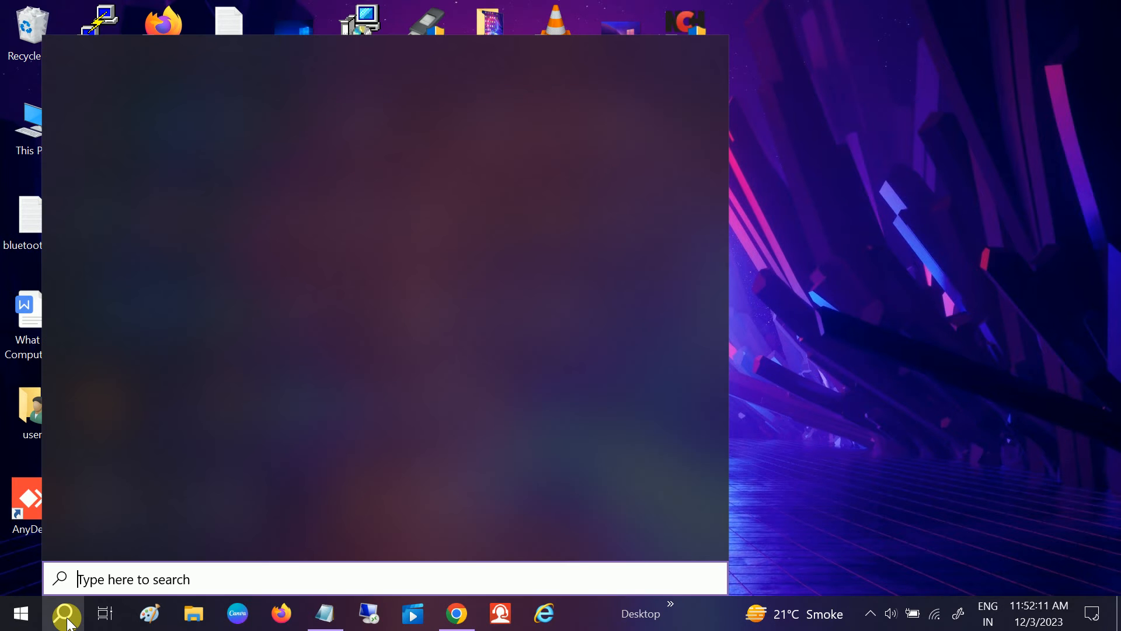
type("con")
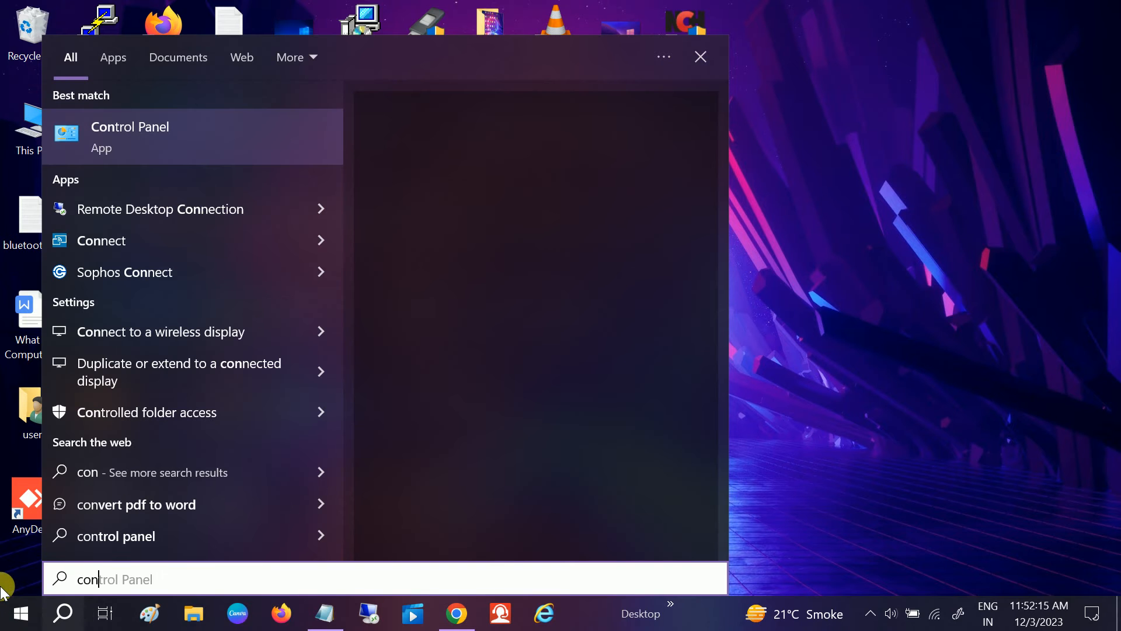
left_click(700, 56)
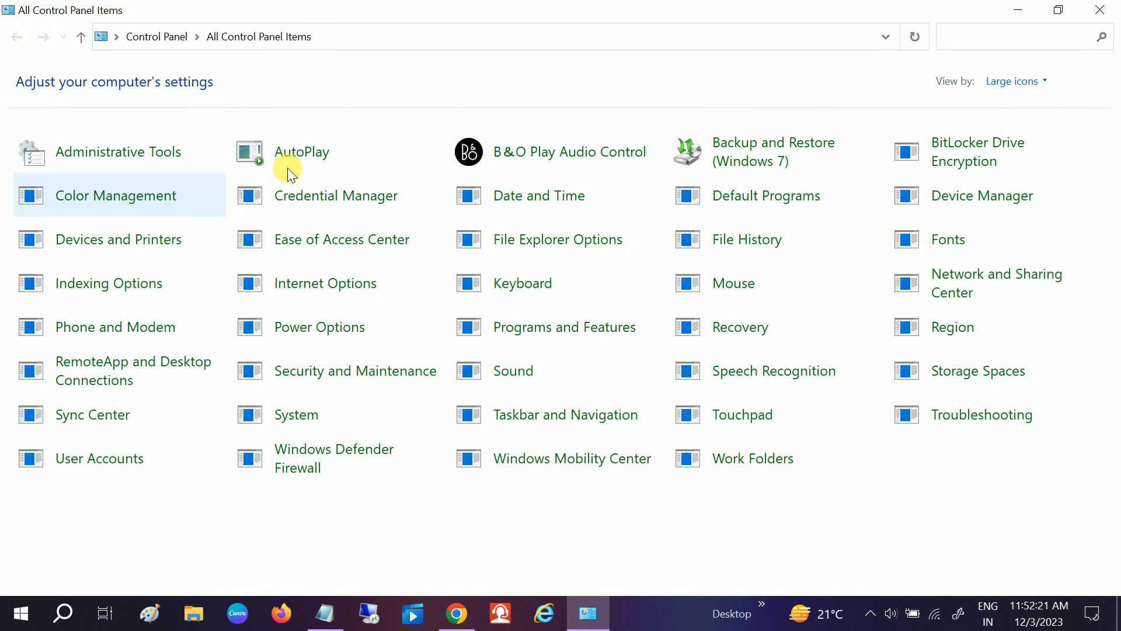
Switch the Control Panel view from Category to Large icons.
left_click(1014, 81)
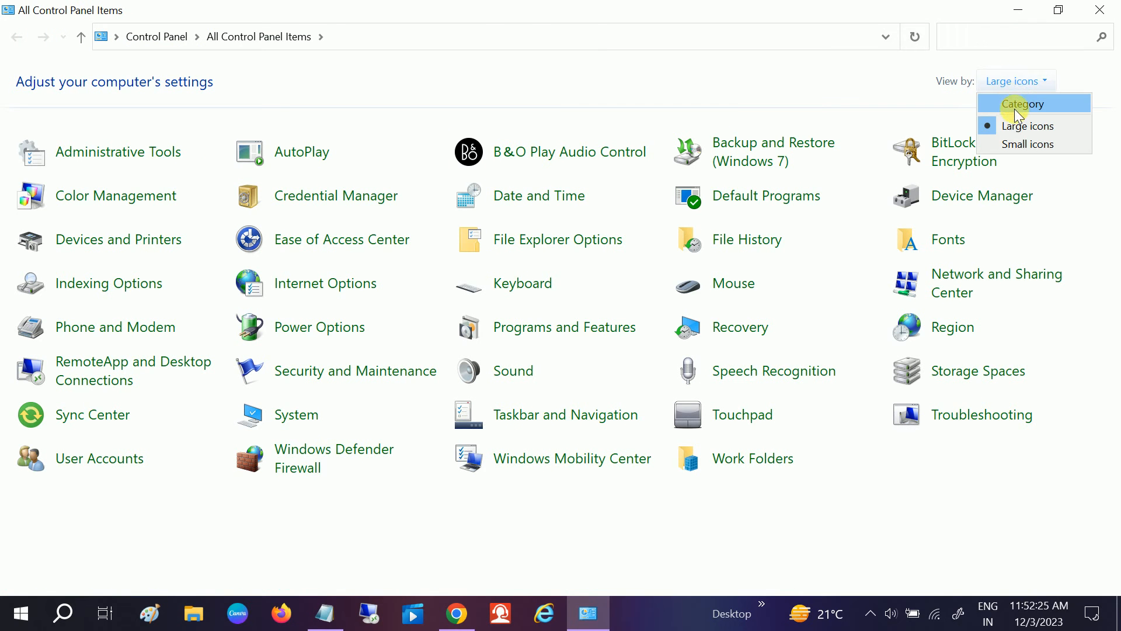
left_click(1018, 104)
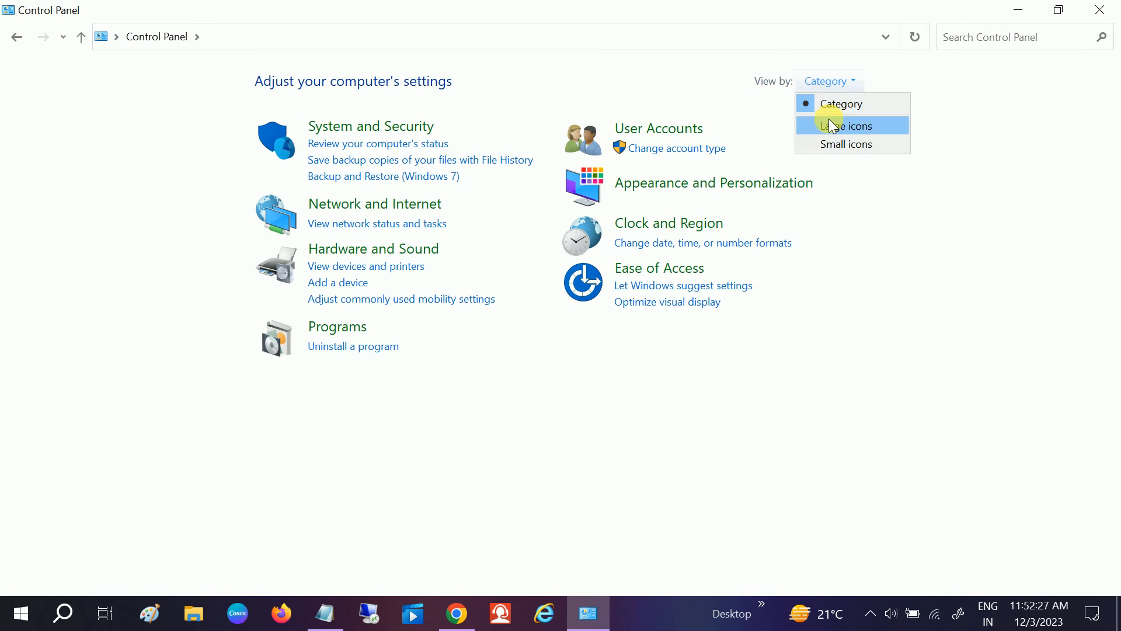
left_click(846, 126)
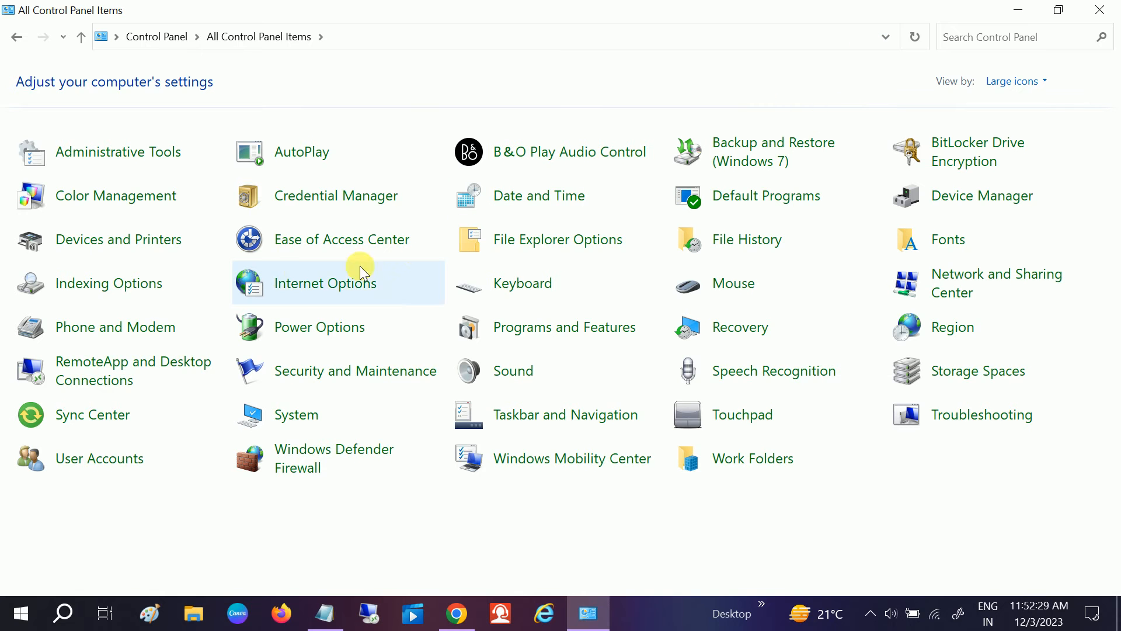
mouse_move(336, 284)
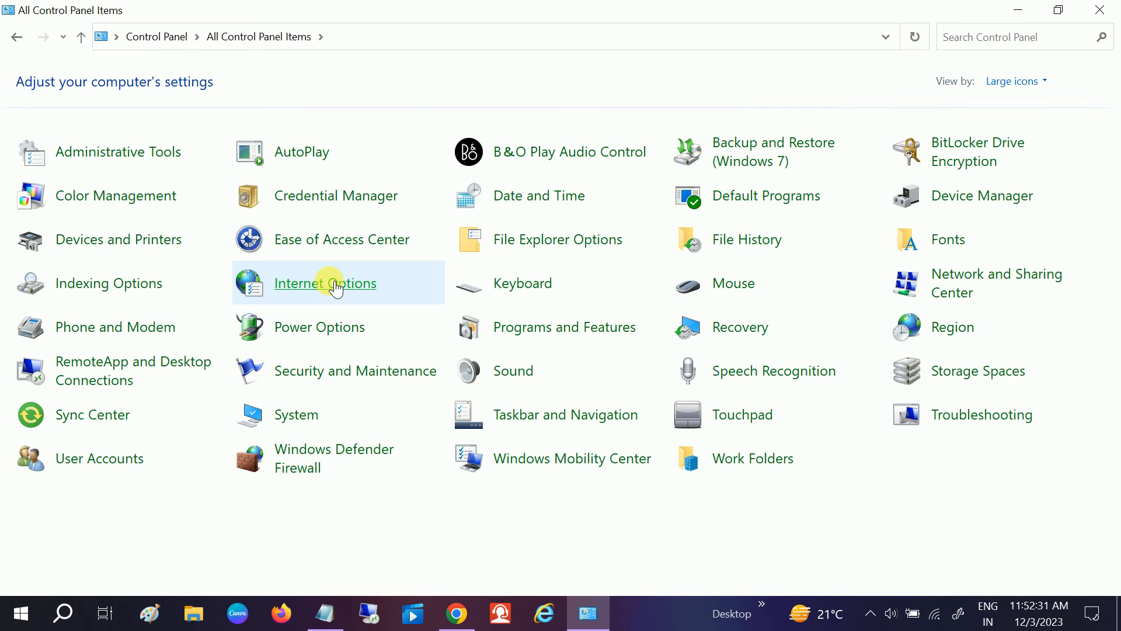
Reach Manage Add-ons through Internet Options' Programs tab.
left_click(325, 283)
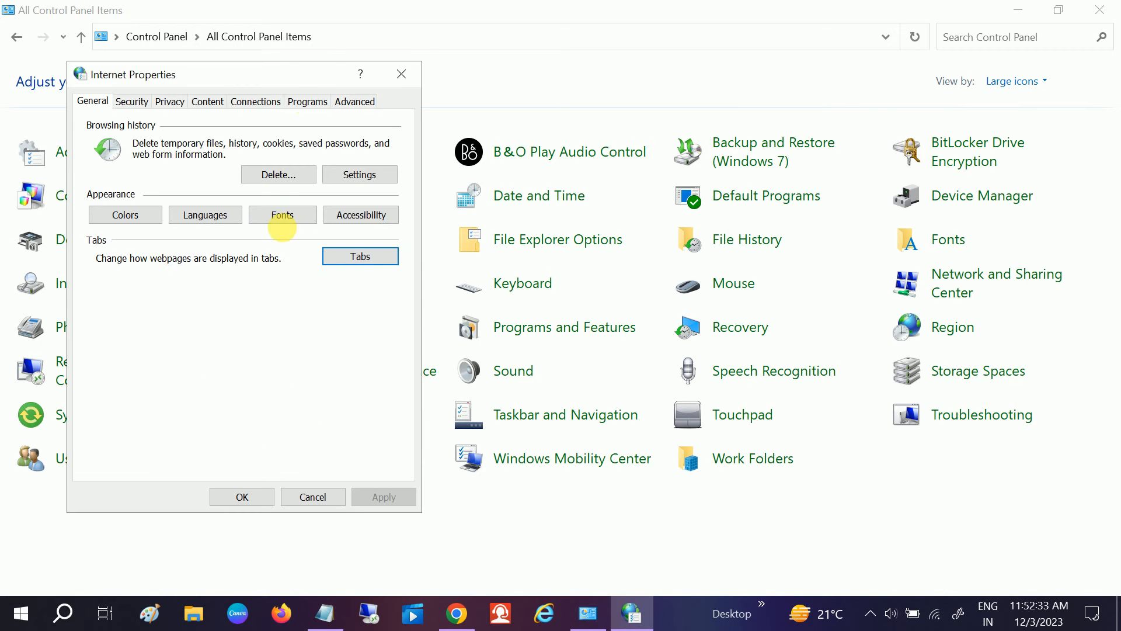
left_click(306, 101)
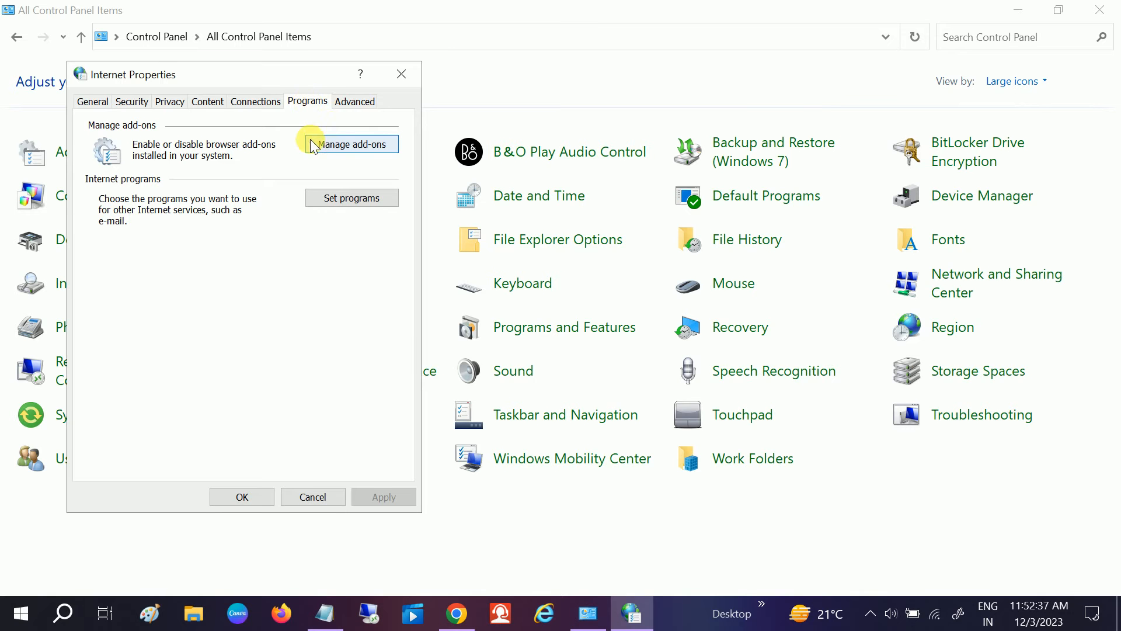
mouse_move(372, 150)
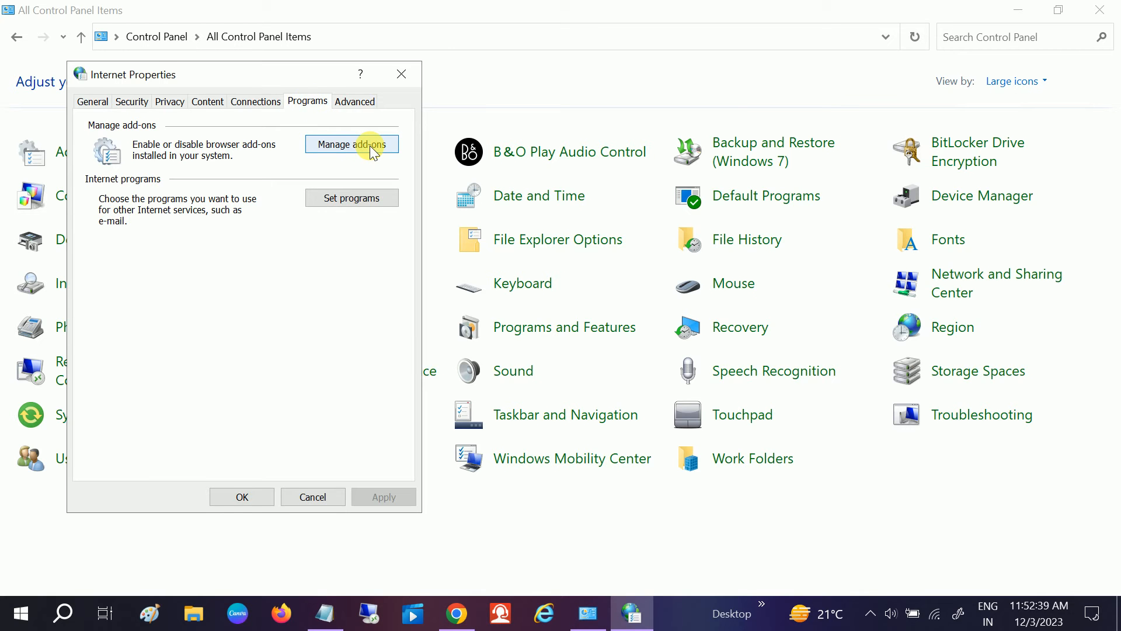
left_click(352, 144)
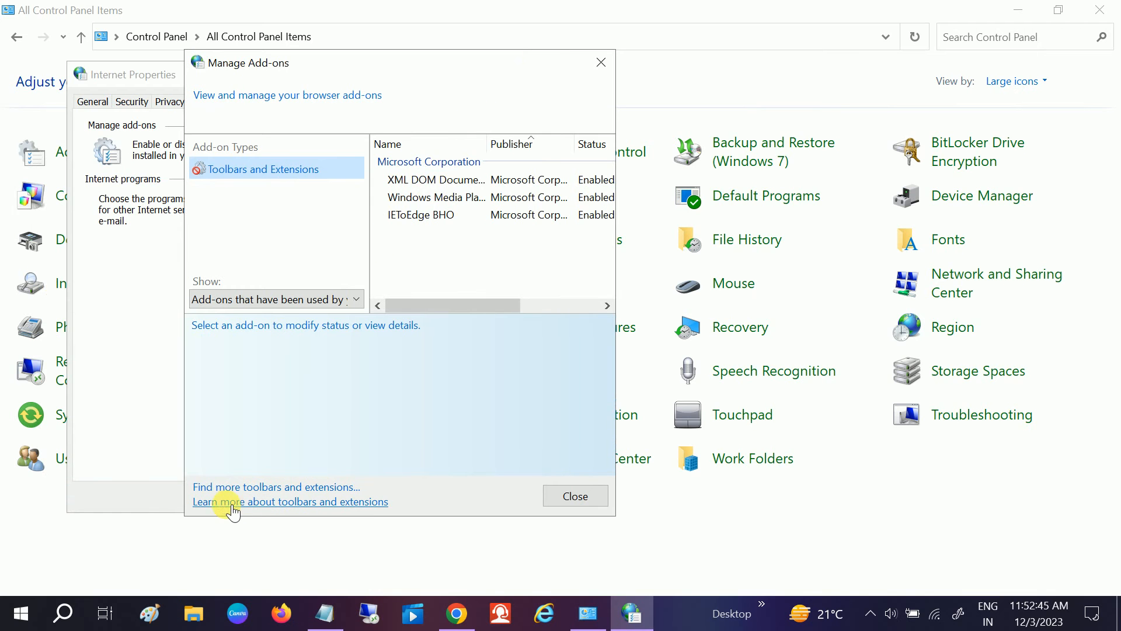
mouse_move(317, 509)
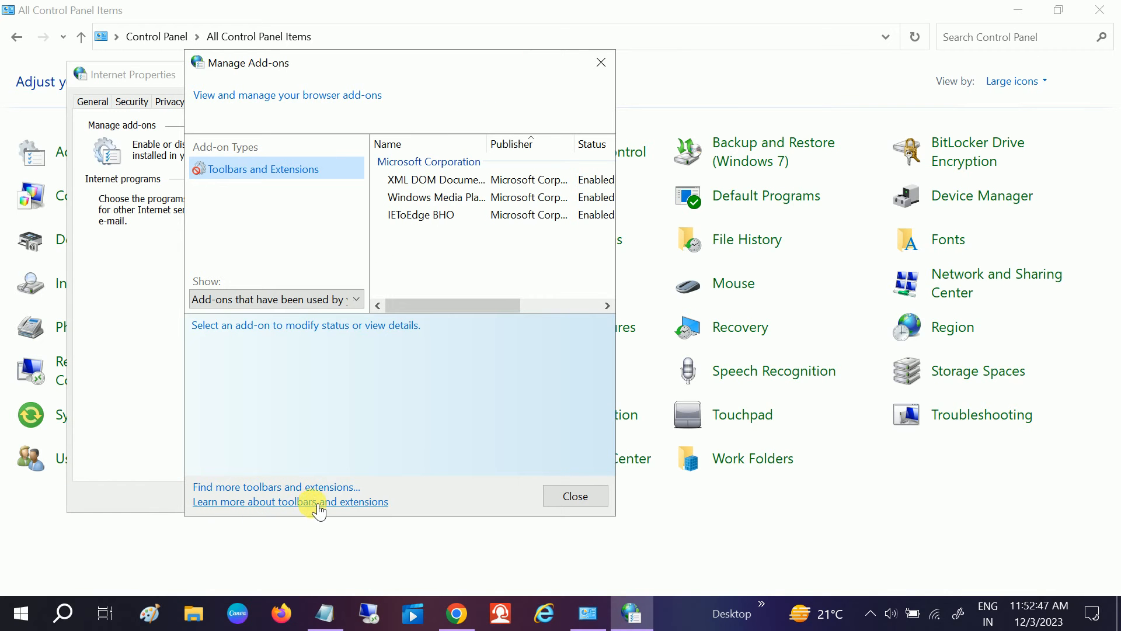
mouse_move(368, 509)
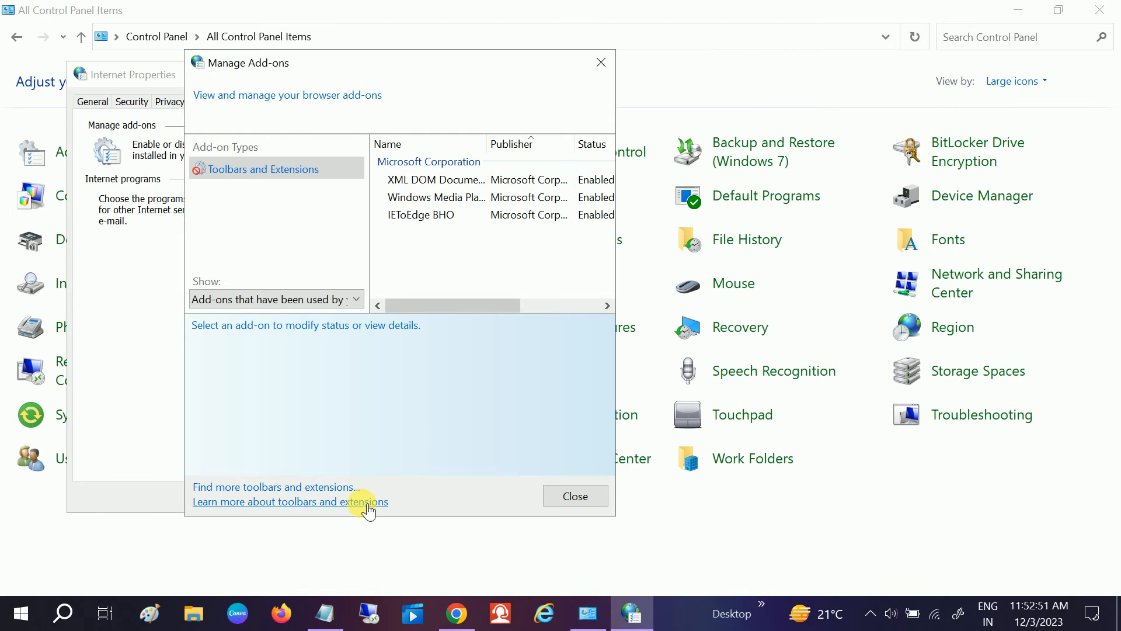
Follow the toolbars-and-extensions help link, maximize IE, and run the 'how to fix tech' Bing search.
left_click(290, 501)
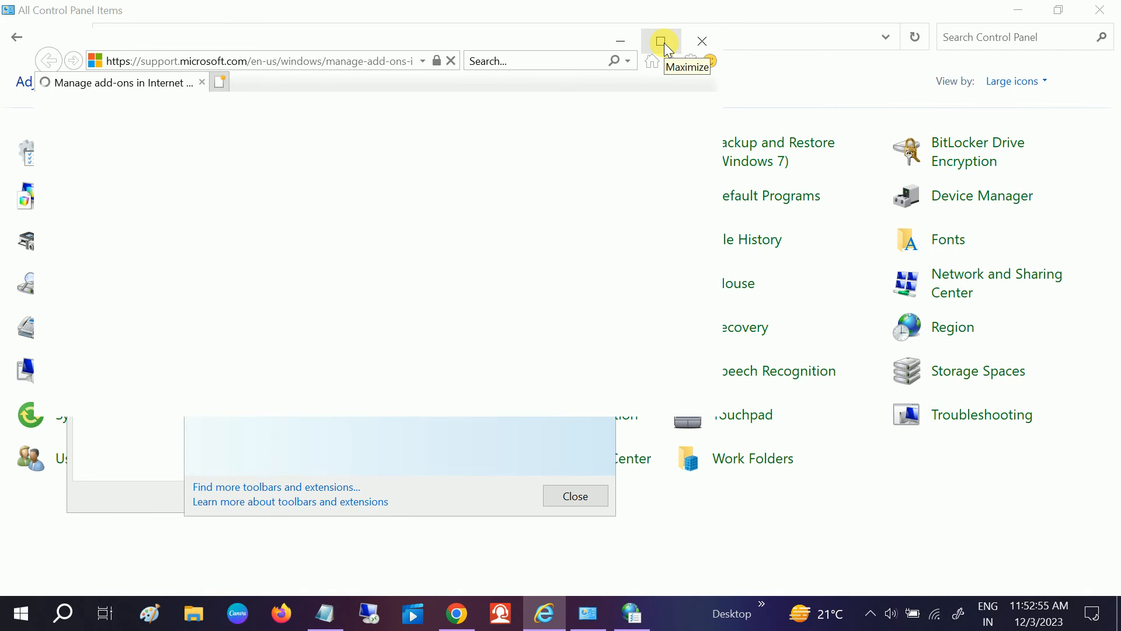
left_click(659, 40)
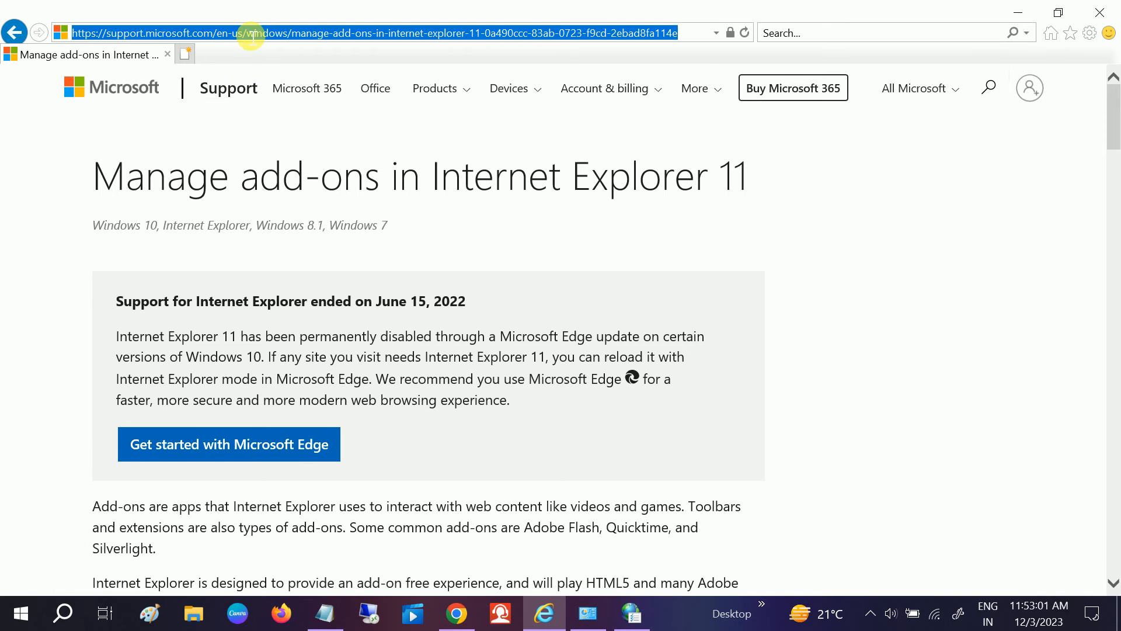
type("how")
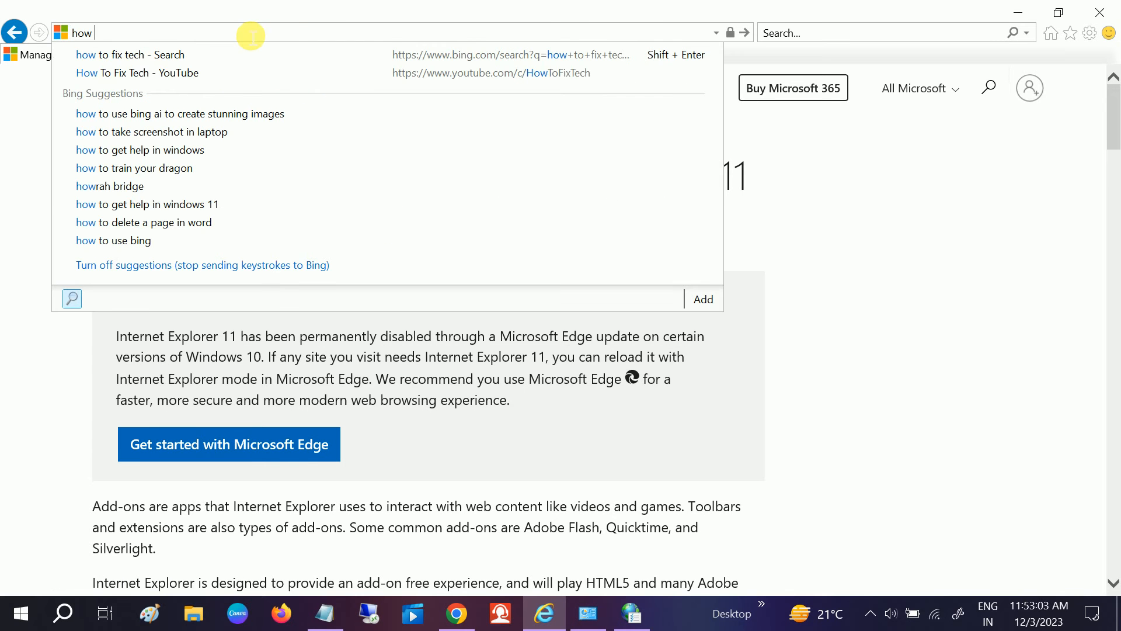
left_click(130, 55)
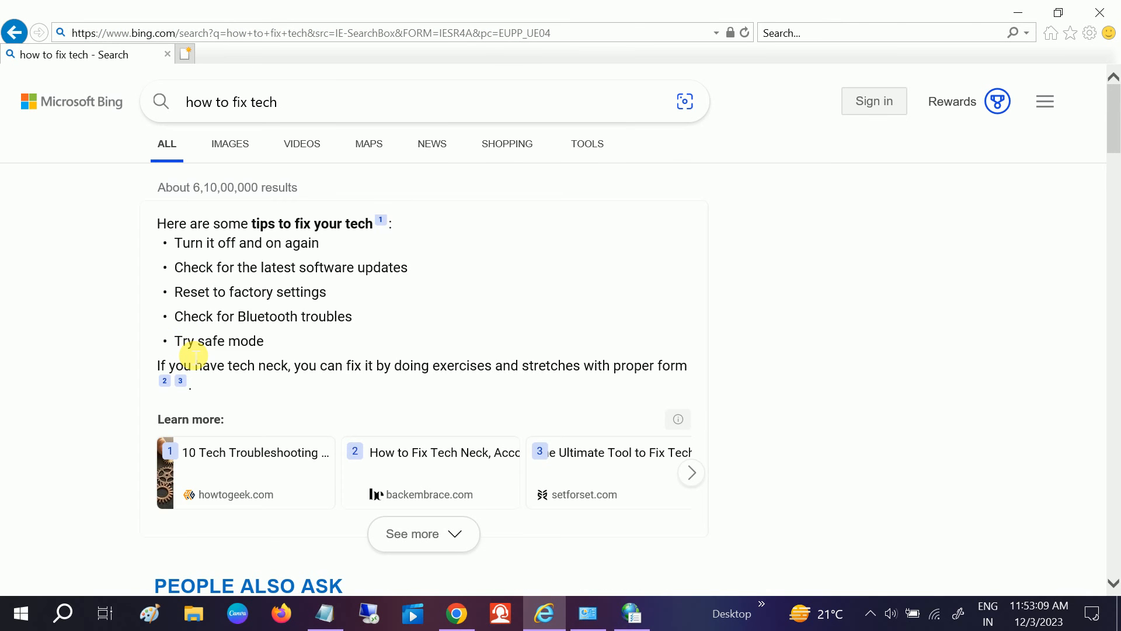
mouse_move(266, 357)
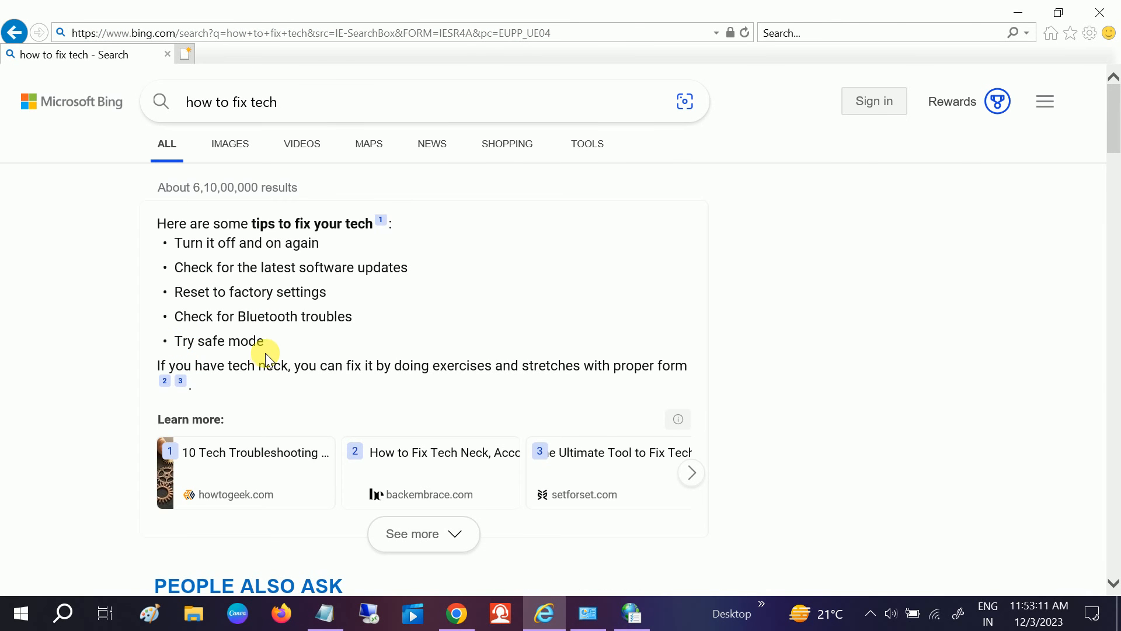
Pick the How To Fix Tech - YouTube result from the search page.
scroll("down", 3)
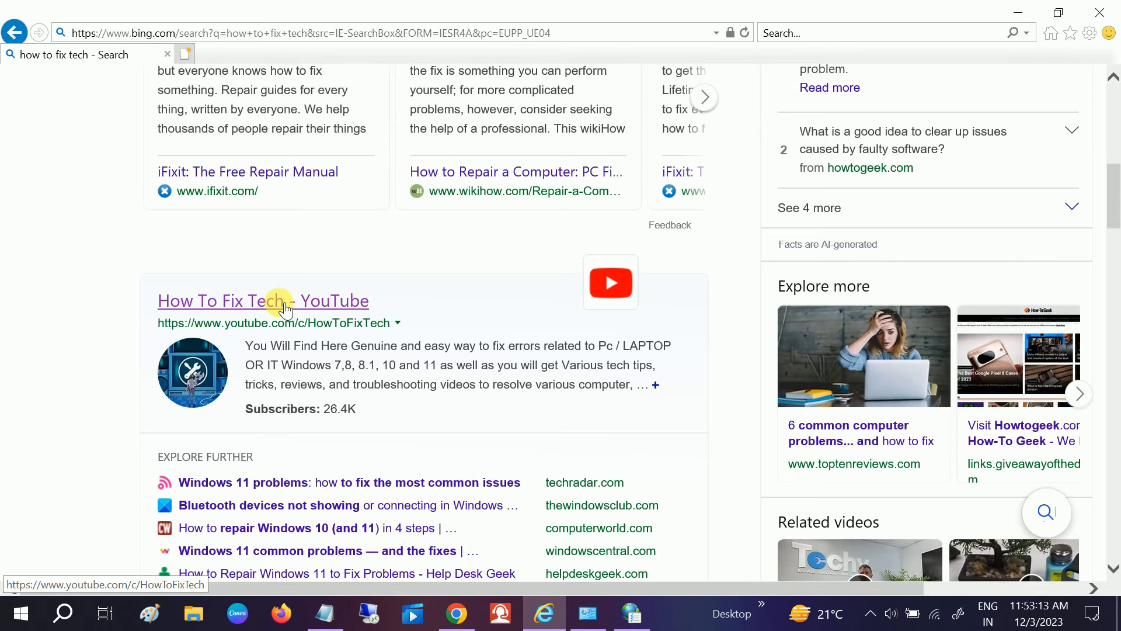
left_click(262, 300)
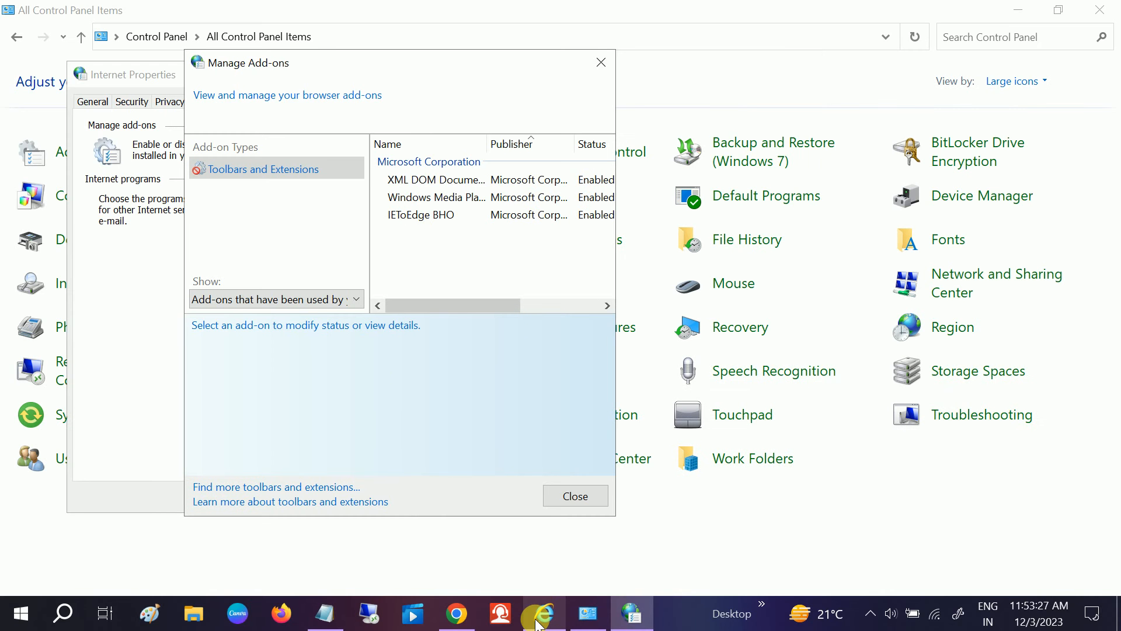
Bring Internet Explorer back to the front while the YouTube channel loads.
left_click(542, 614)
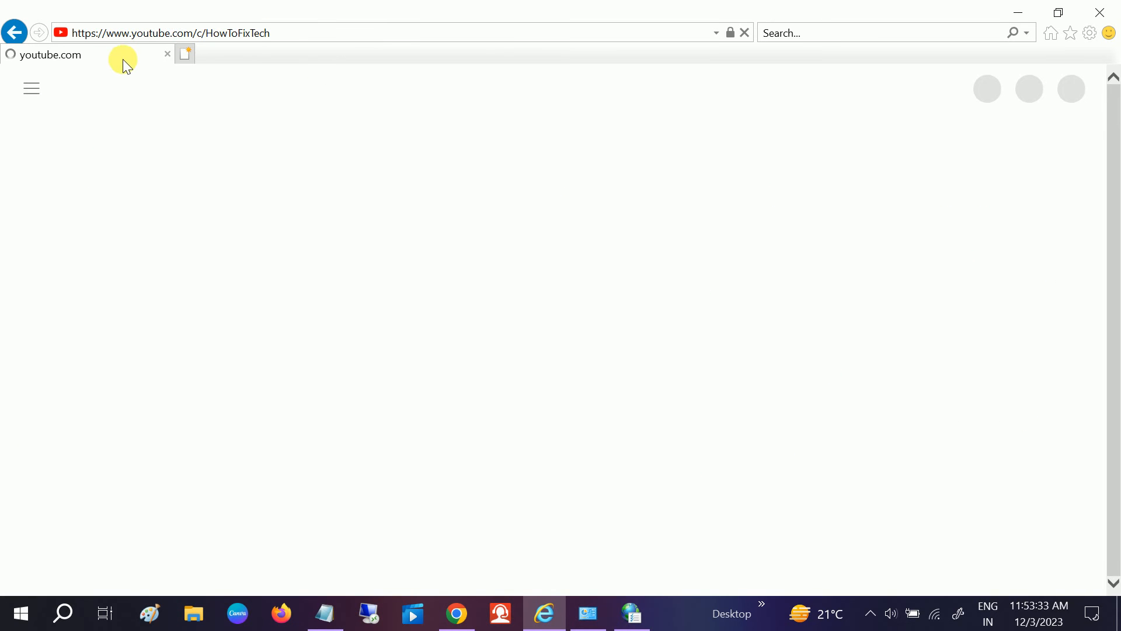
mouse_move(202, 83)
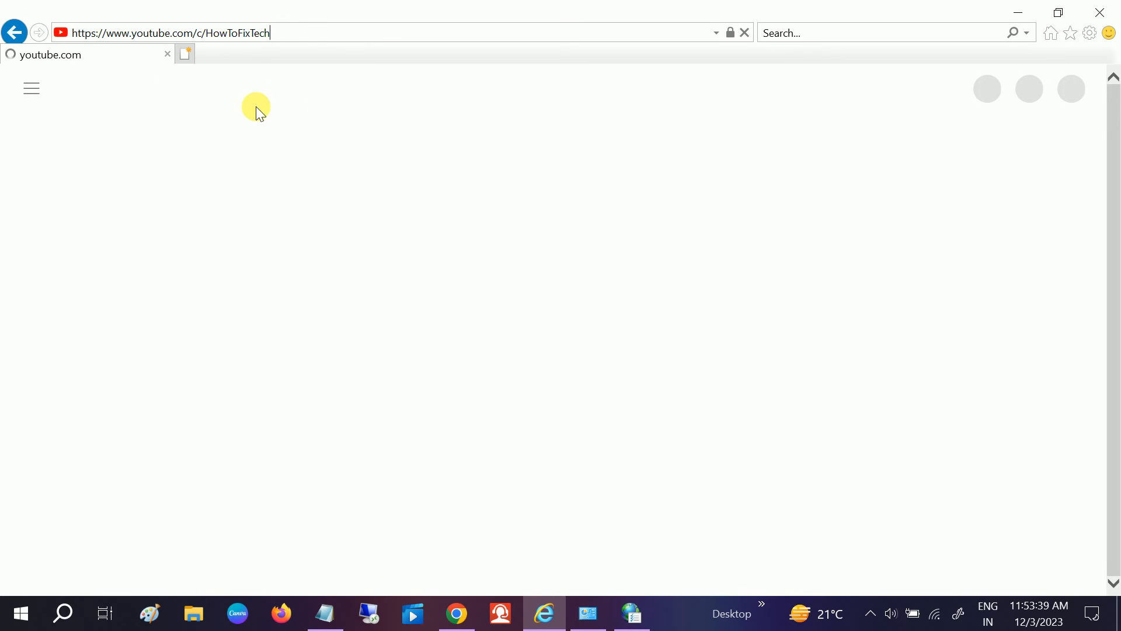
mouse_move(544, 612)
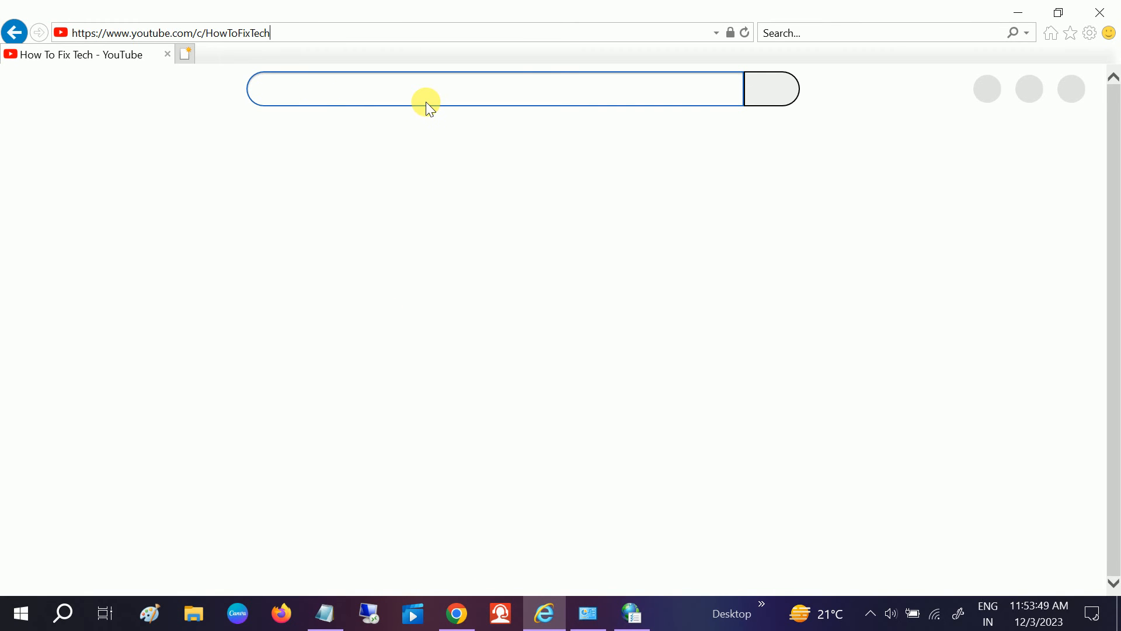
mouse_move(336, 100)
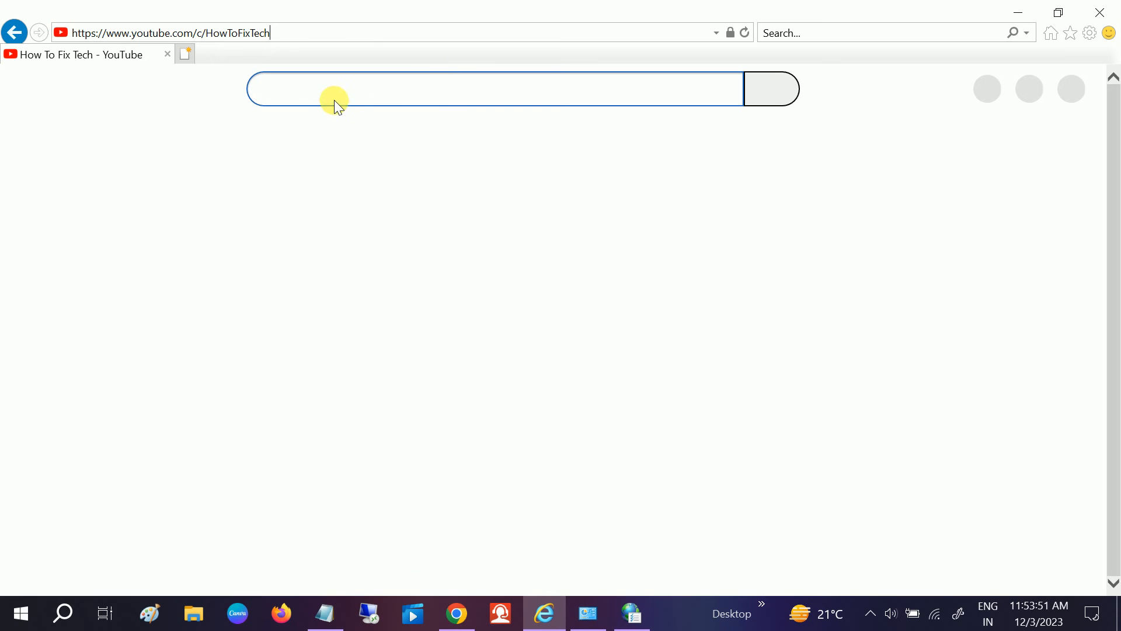
mouse_move(117, 171)
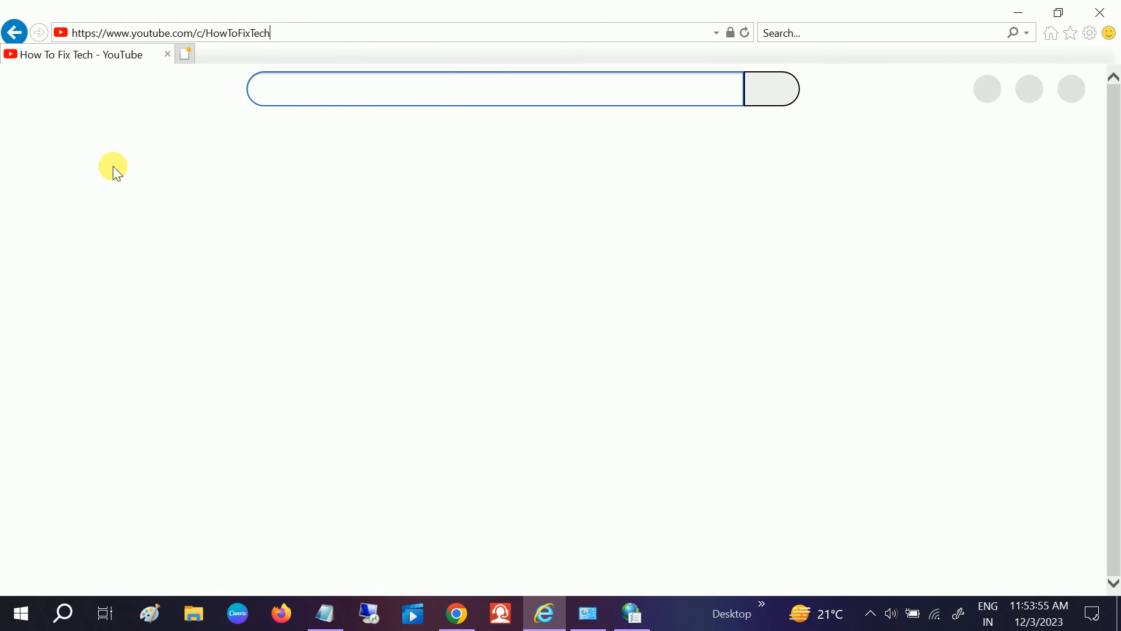
mouse_move(1099, 13)
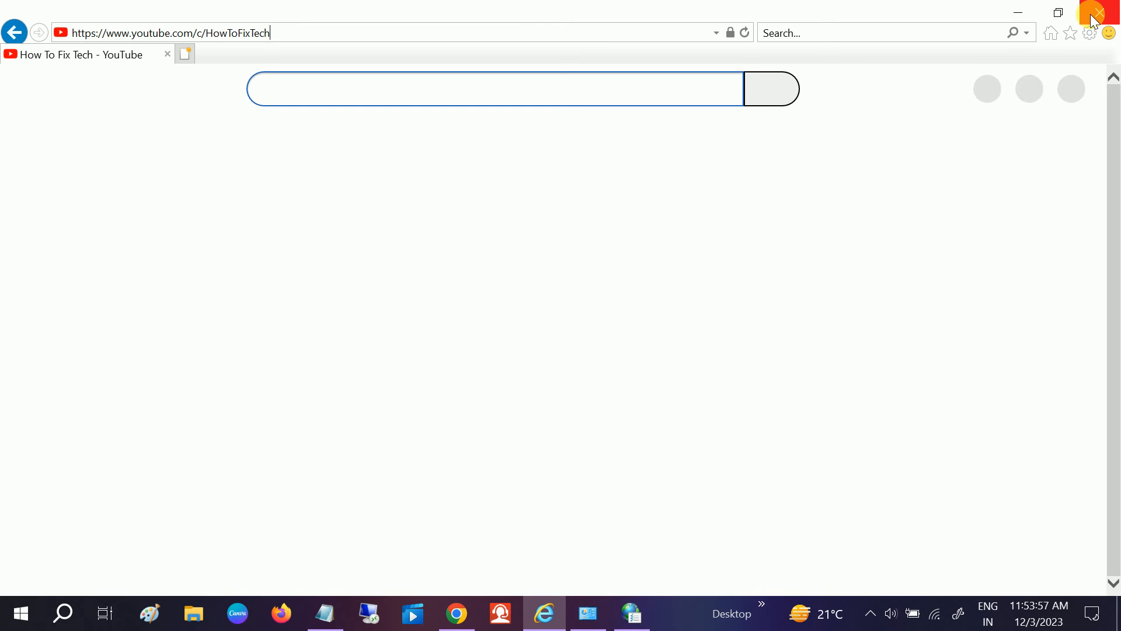
mouse_move(1059, 13)
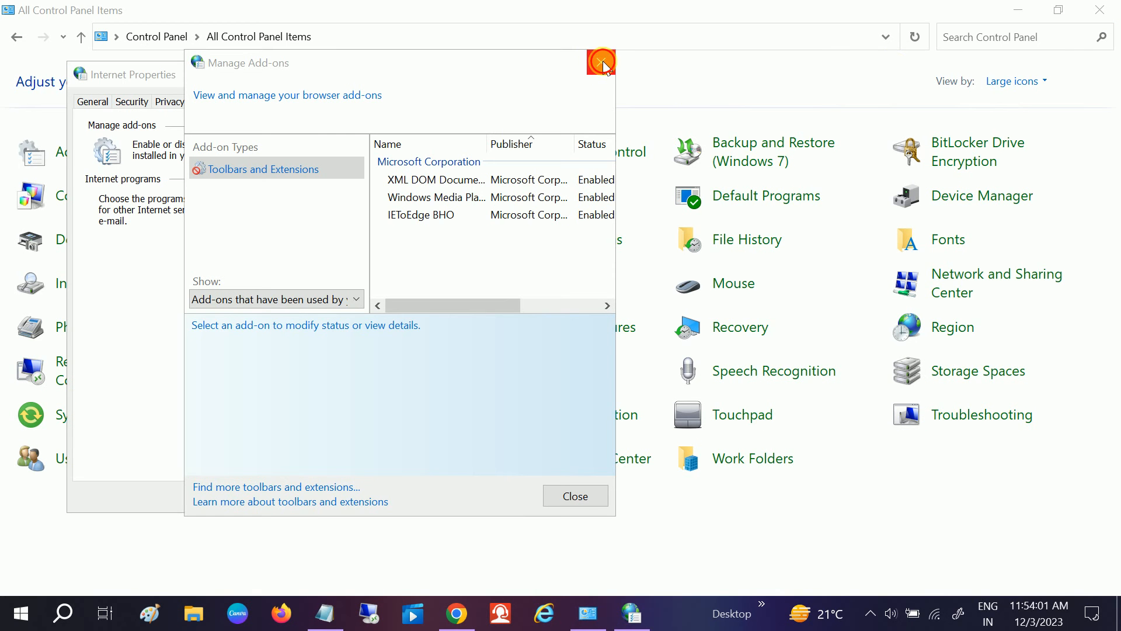
Close the Manage Add-ons dialog and the Internet Properties window.
left_click(601, 63)
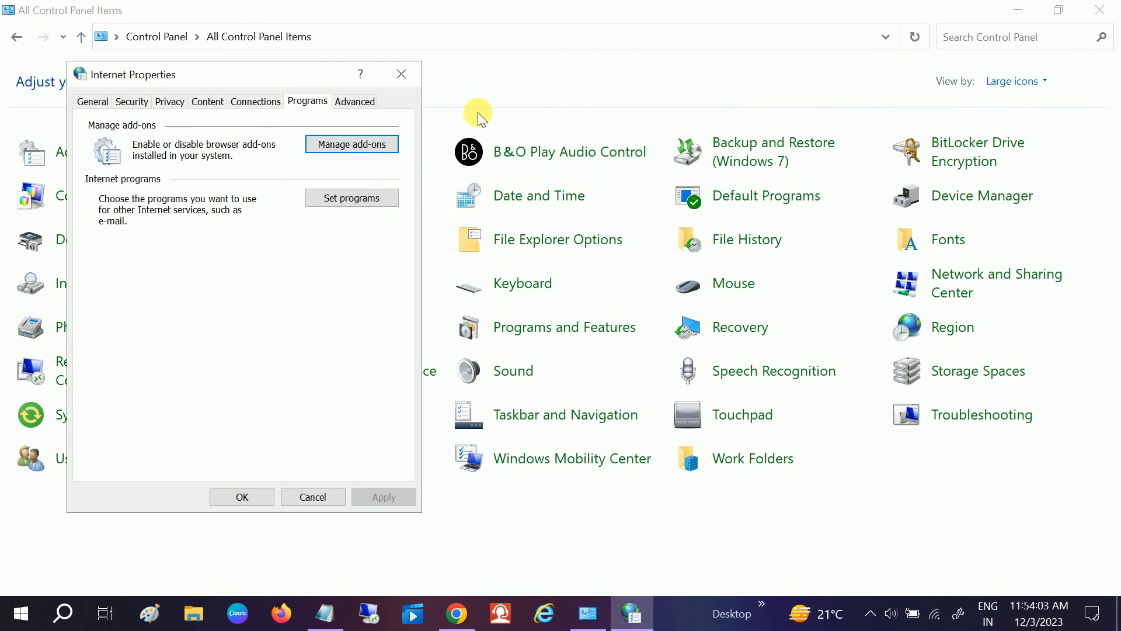
mouse_move(401, 75)
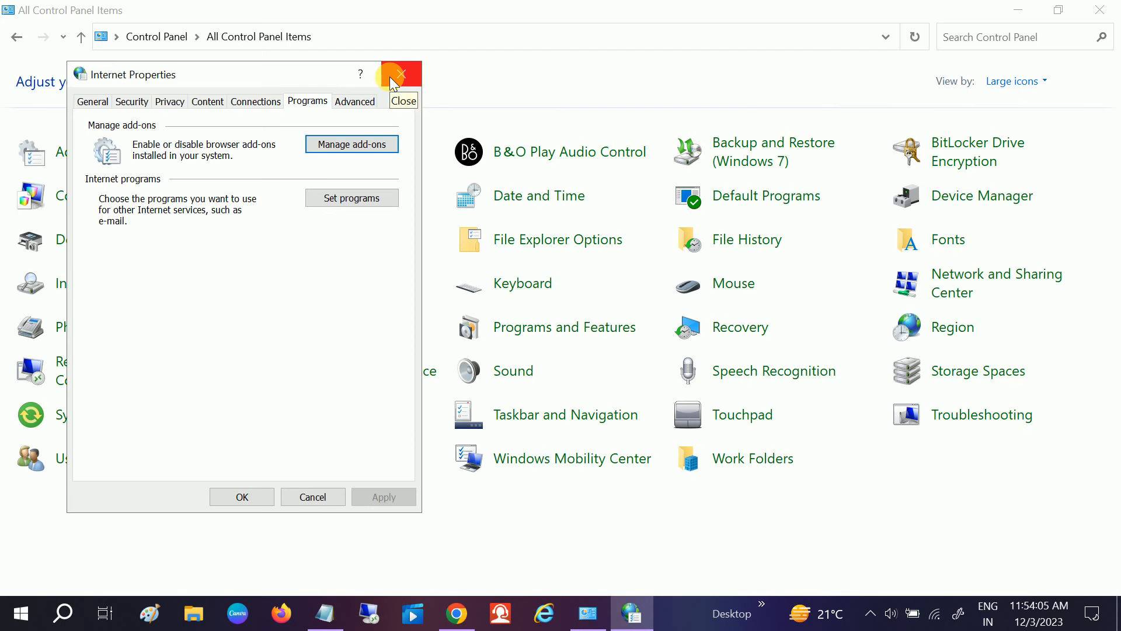
left_click(393, 74)
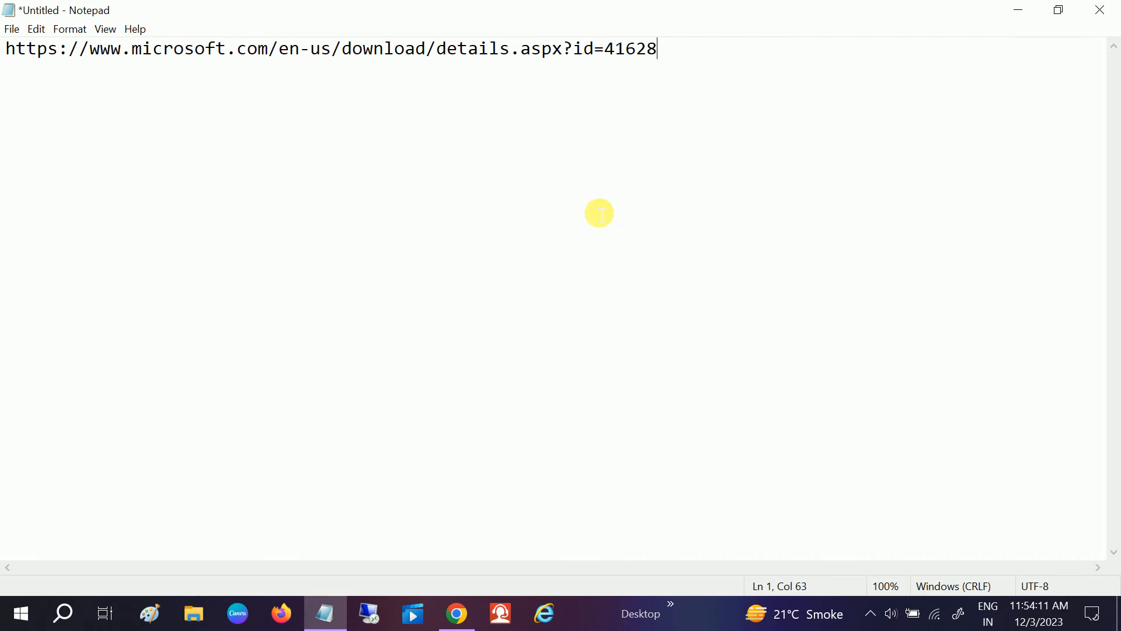
Select the whole Microsoft download URL in Notepad.
key("ctrl+a")
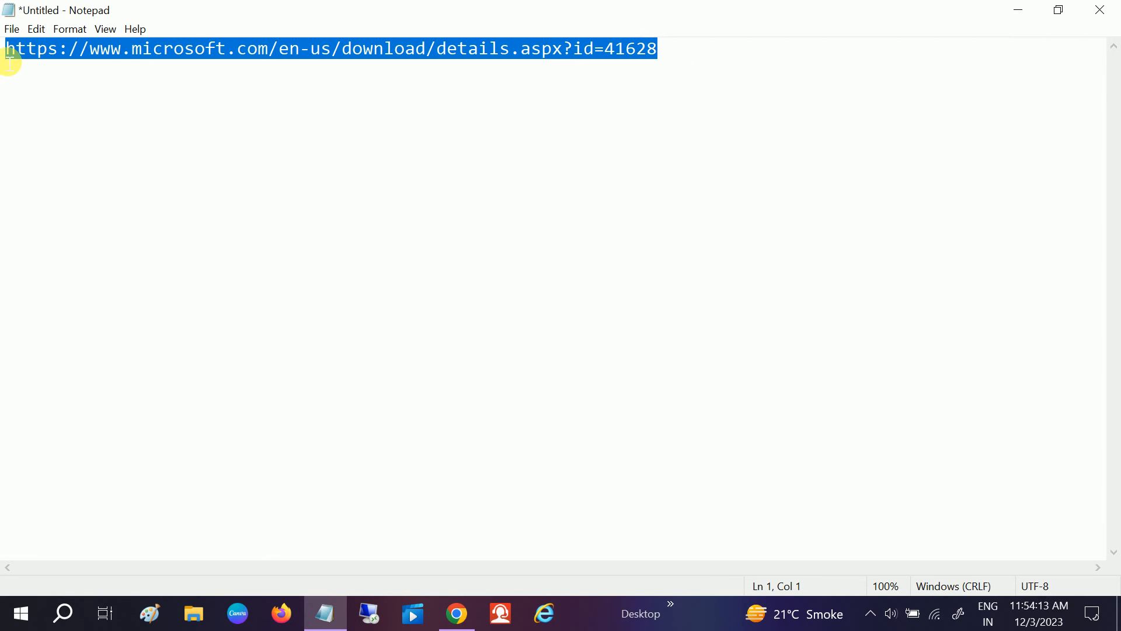
mouse_move(1018, 9)
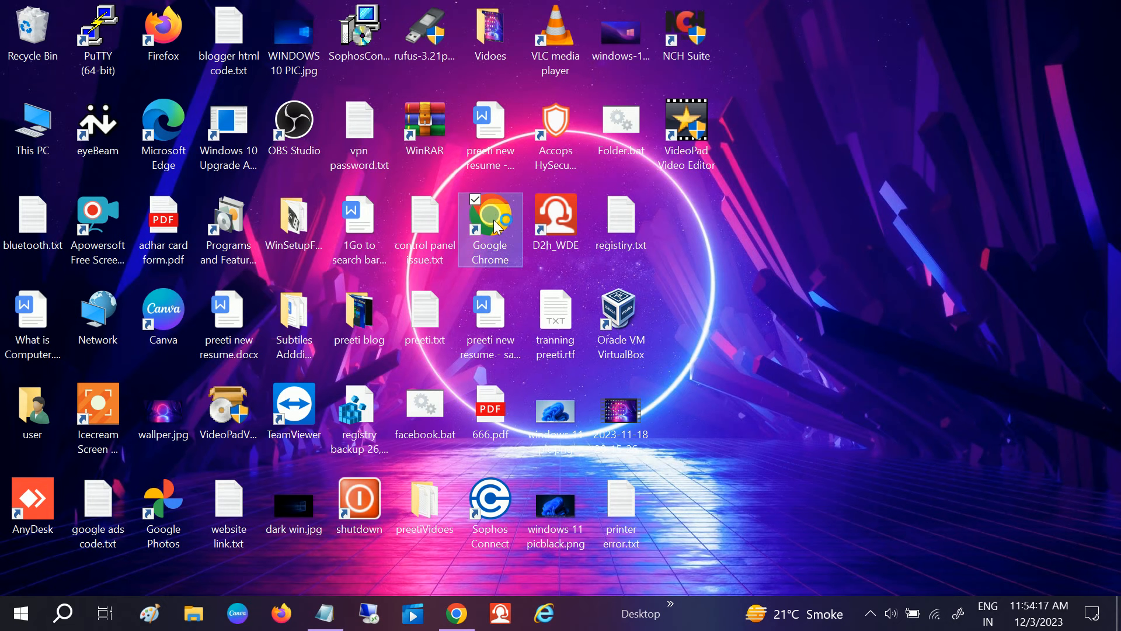
Launch Chrome from the desktop and look down the Internet Explorer retired page.
double_click(490, 222)
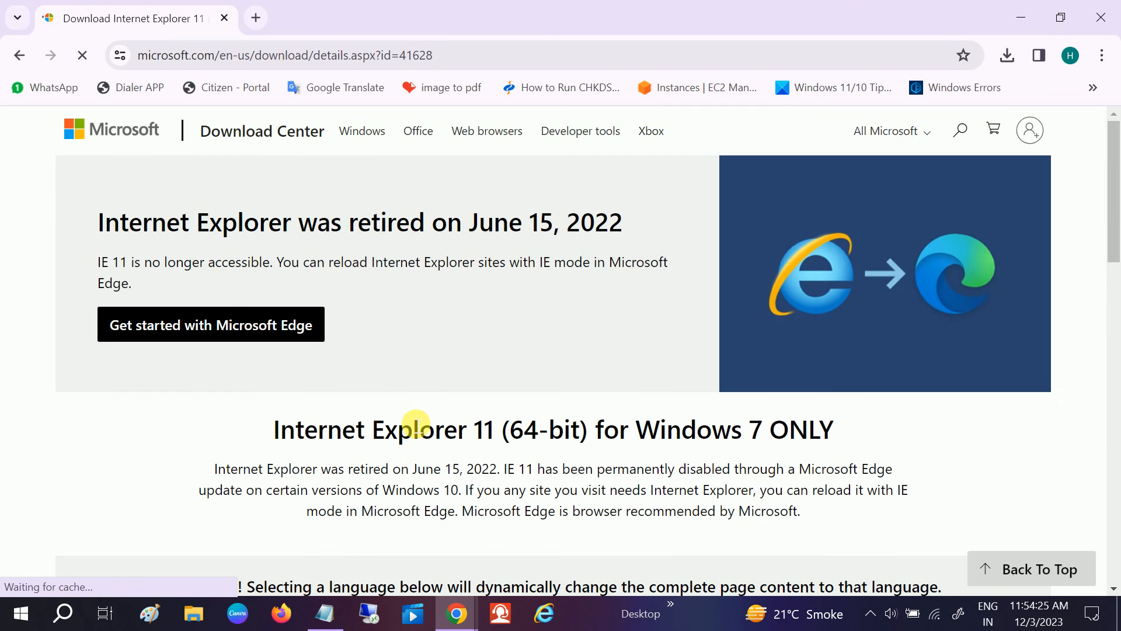
scroll("down", 3)
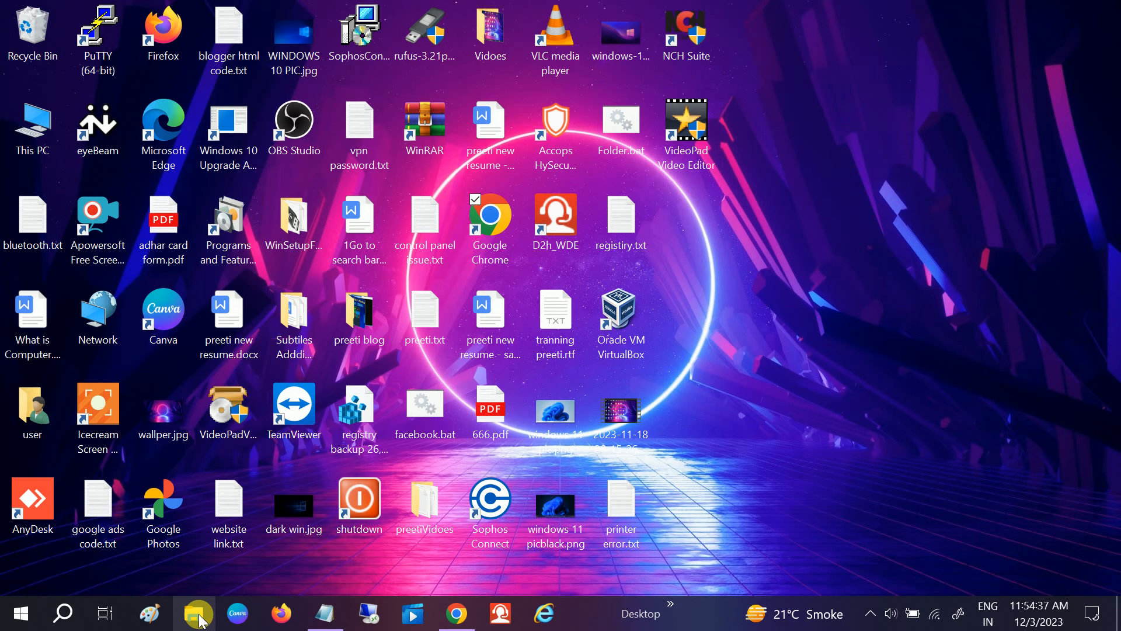
Browse to Program Files (x86)\Microsoft\Edge\Application\119.0.2151.93\BHO in File Explorer.
left_click(194, 614)
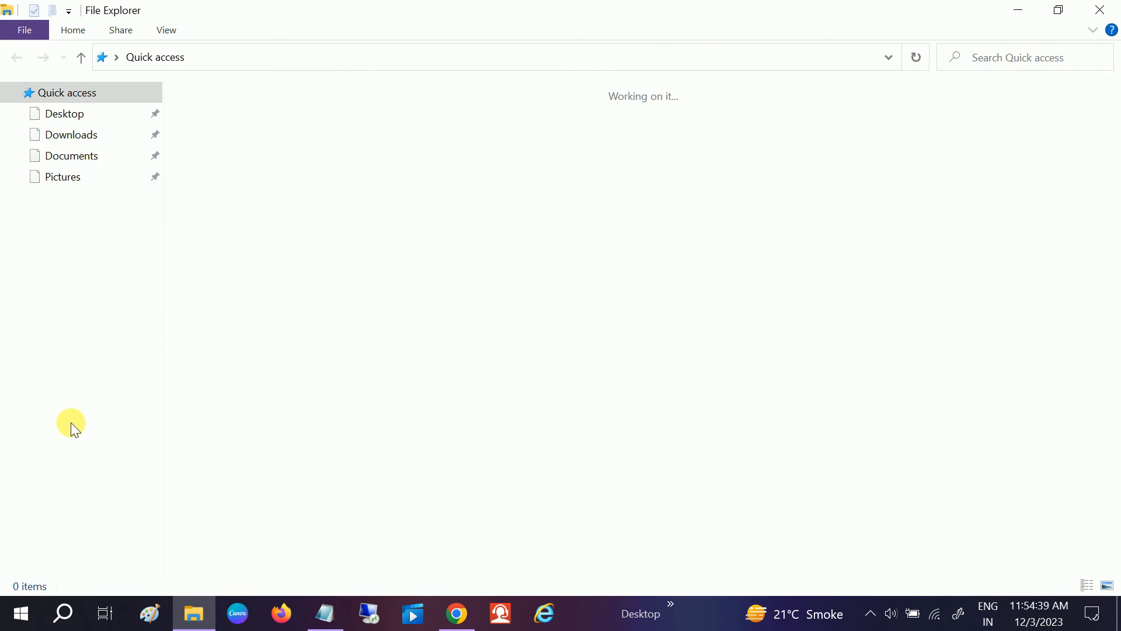
left_click(55, 212)
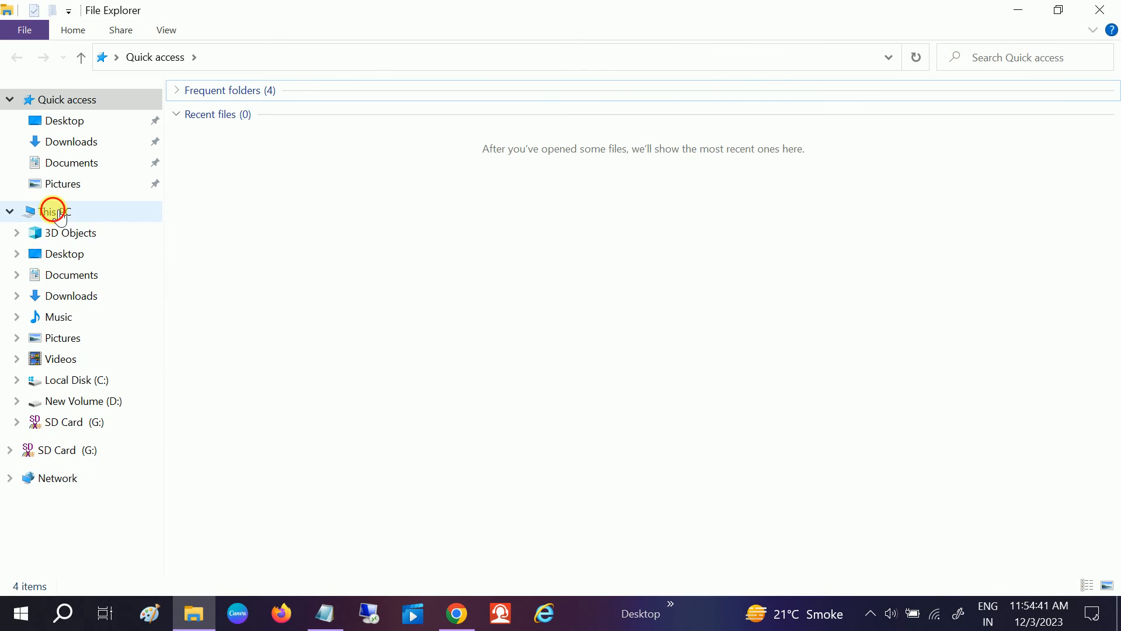
left_click(53, 211)
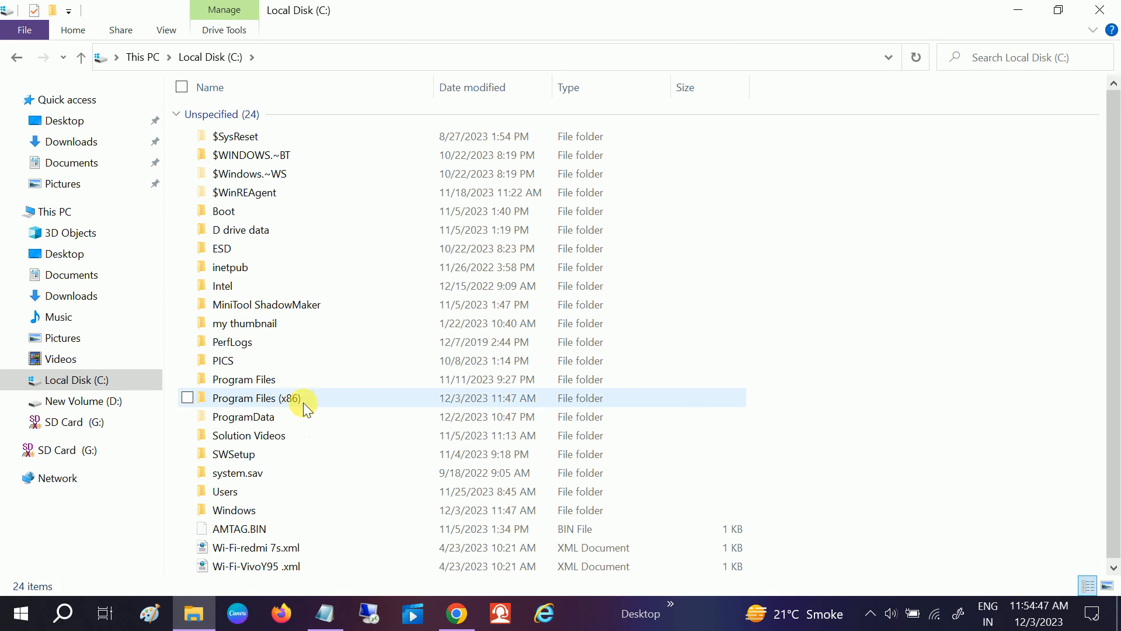
double_click(245, 398)
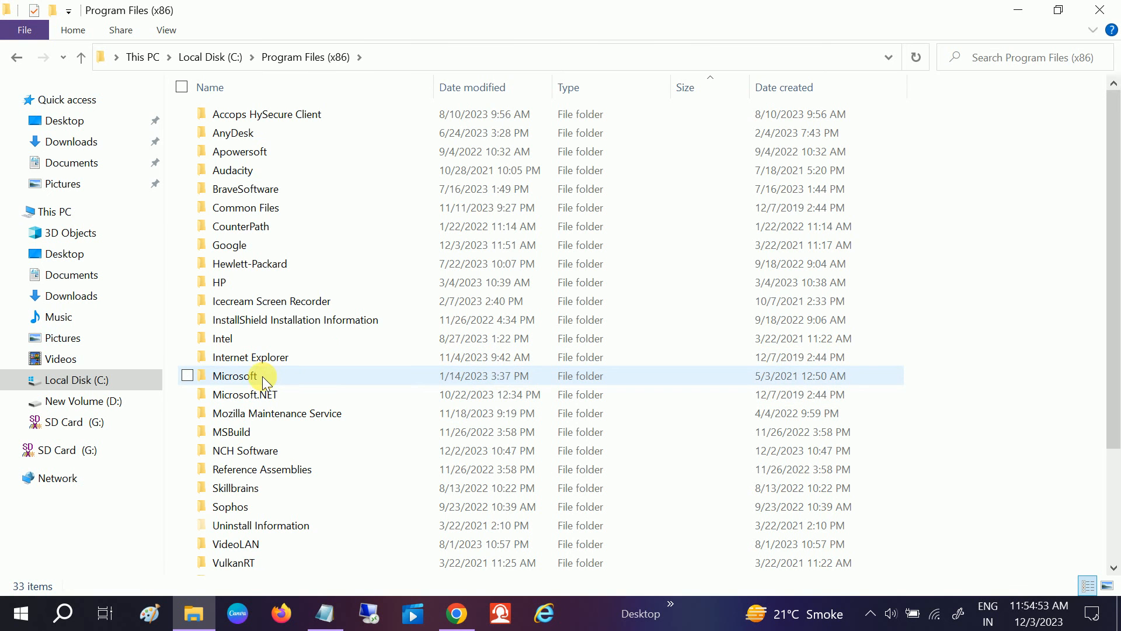
double_click(235, 375)
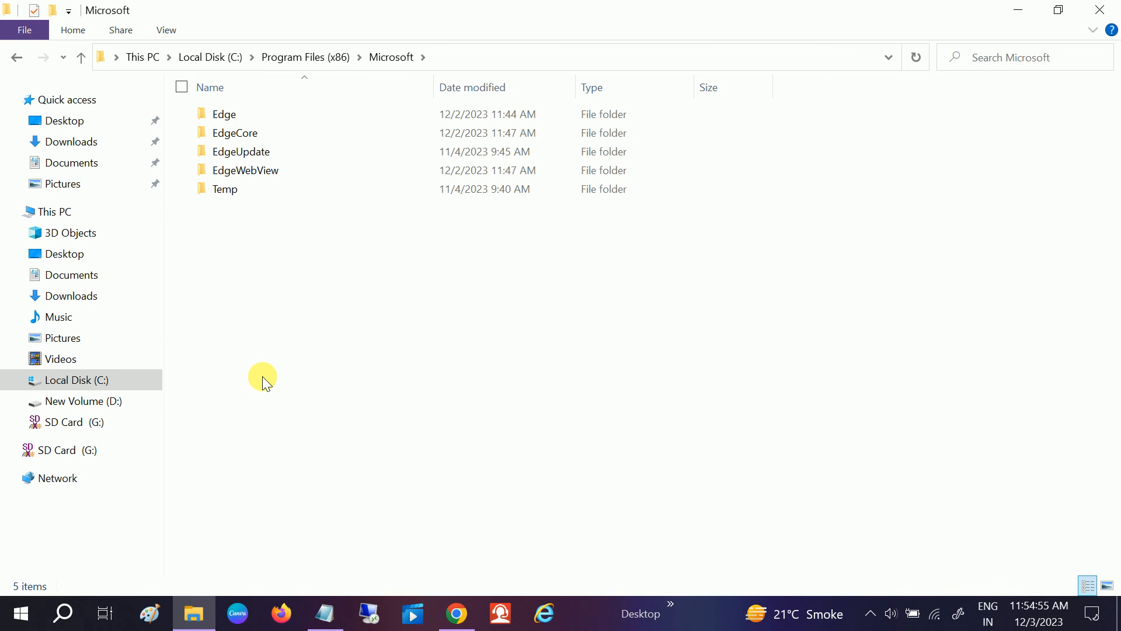
left_click(223, 114)
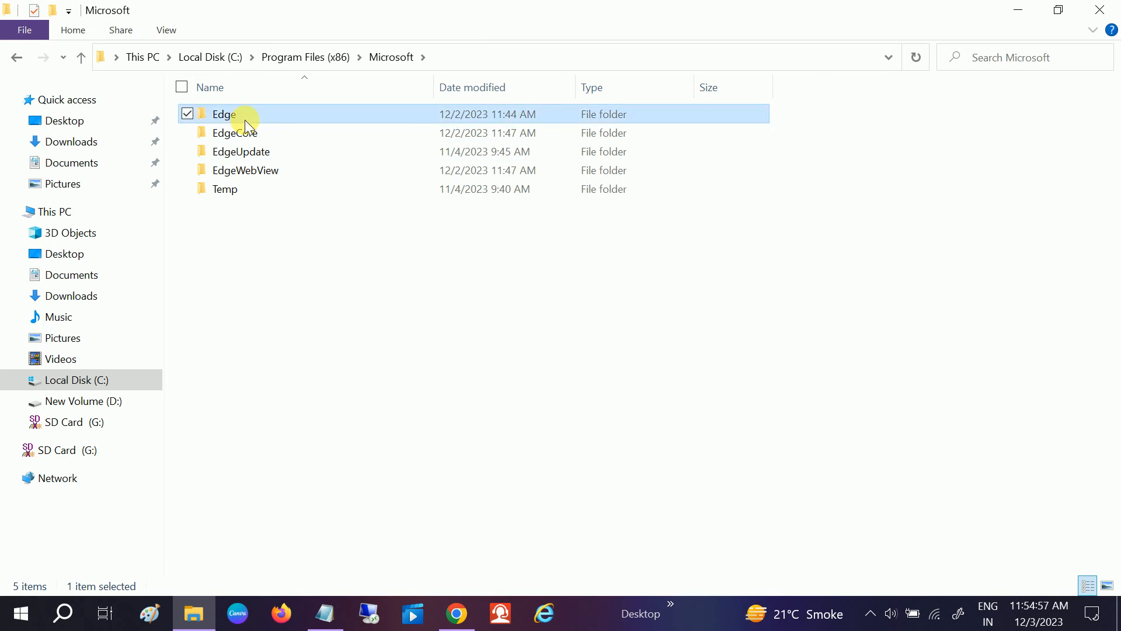
double_click(224, 114)
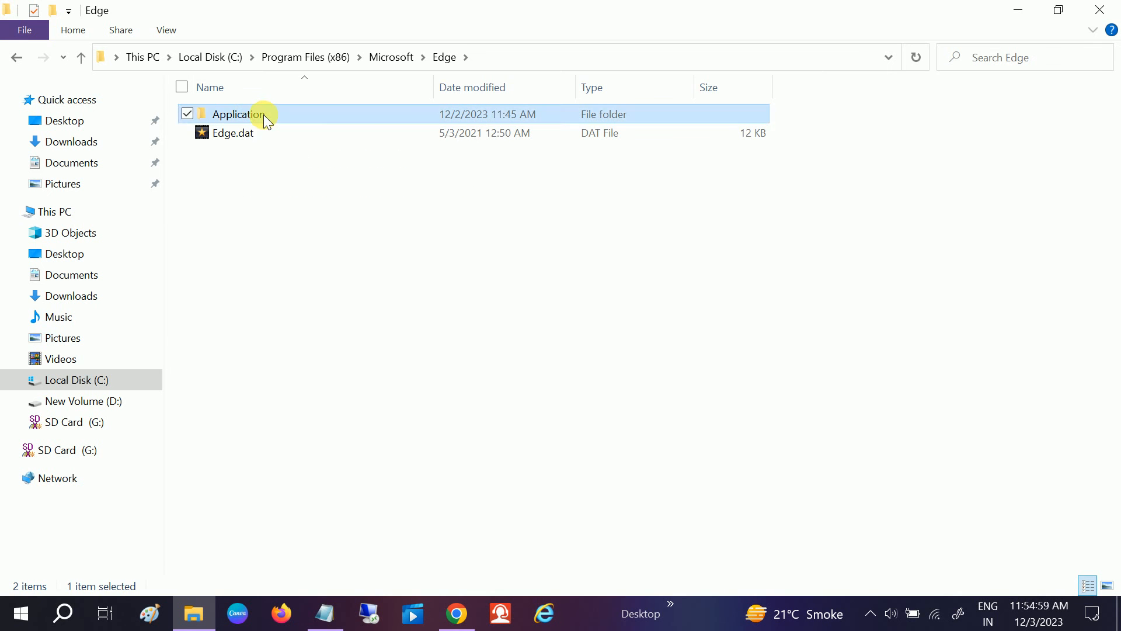
double_click(239, 114)
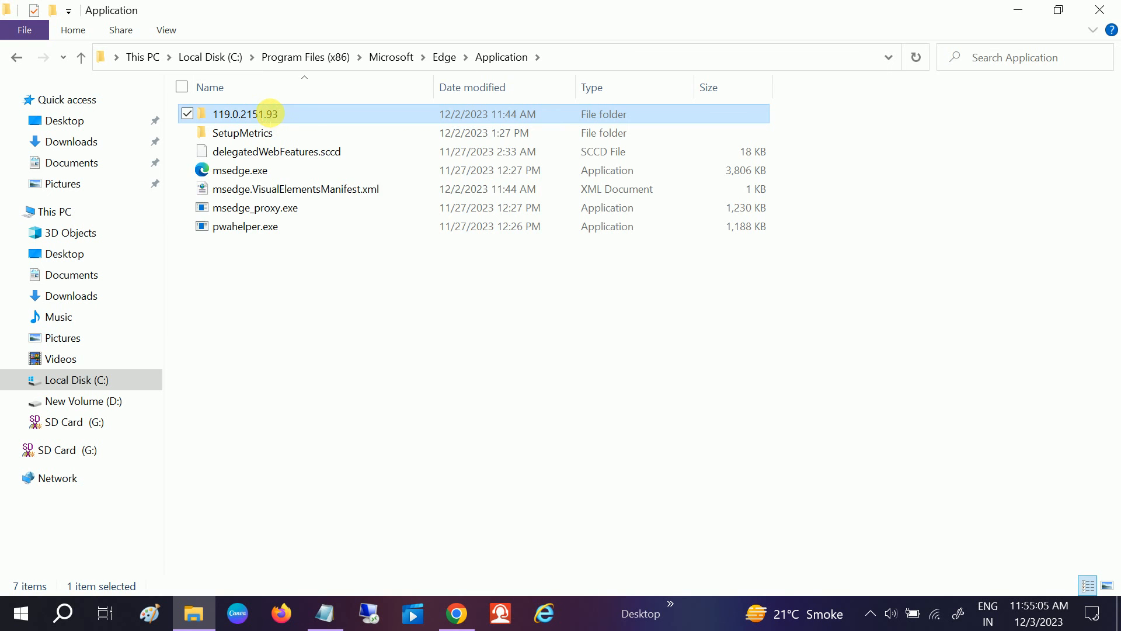
double_click(247, 113)
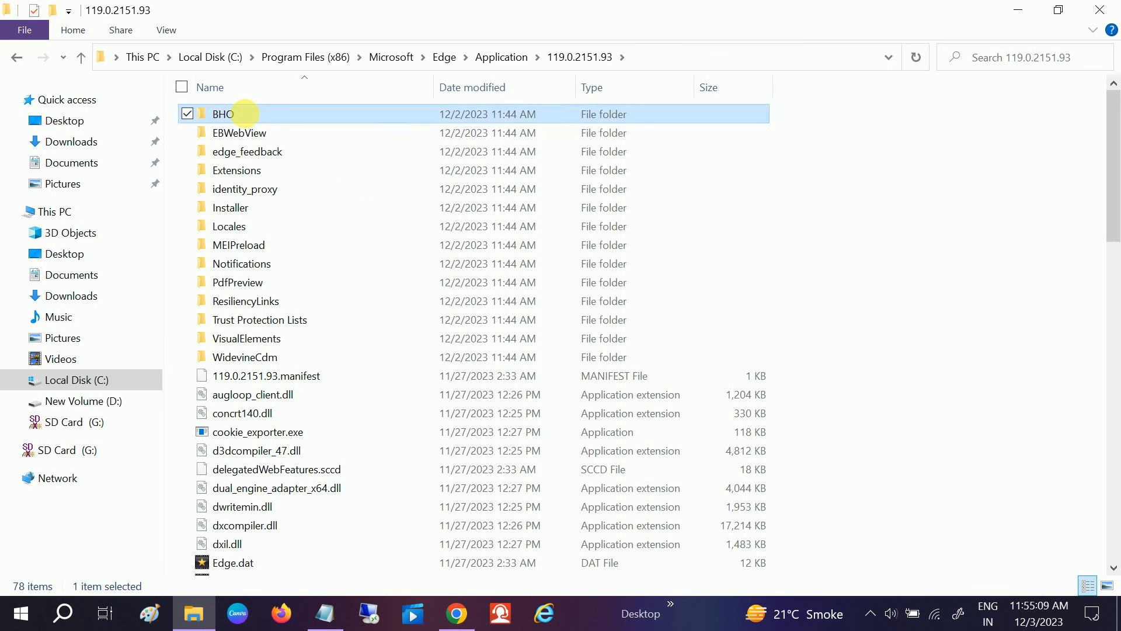
double_click(223, 114)
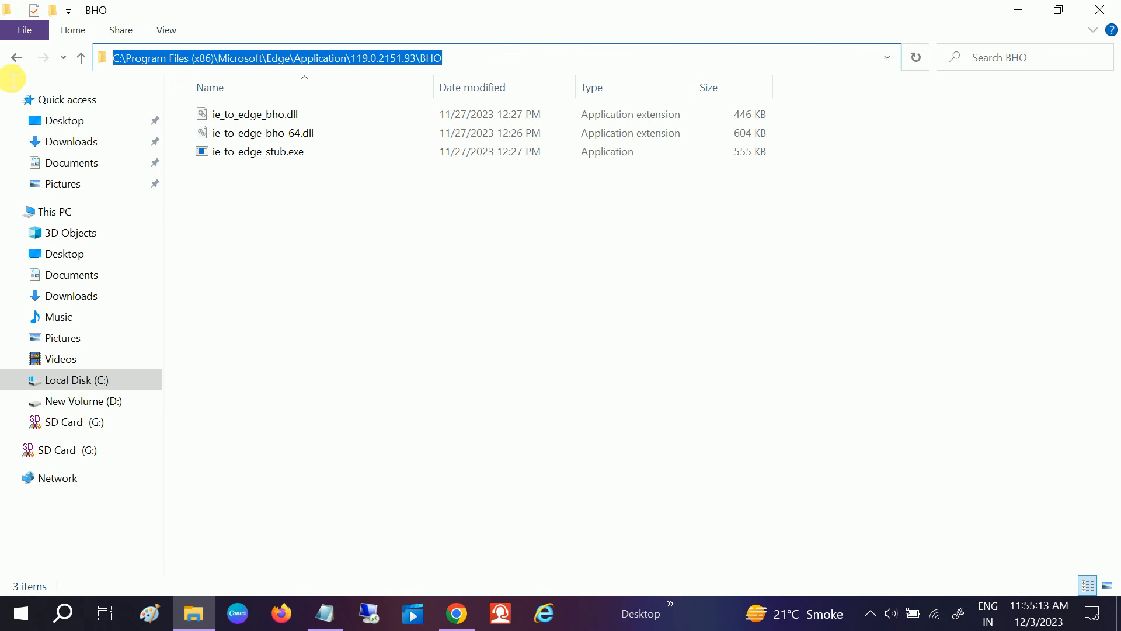
mouse_move(350, 606)
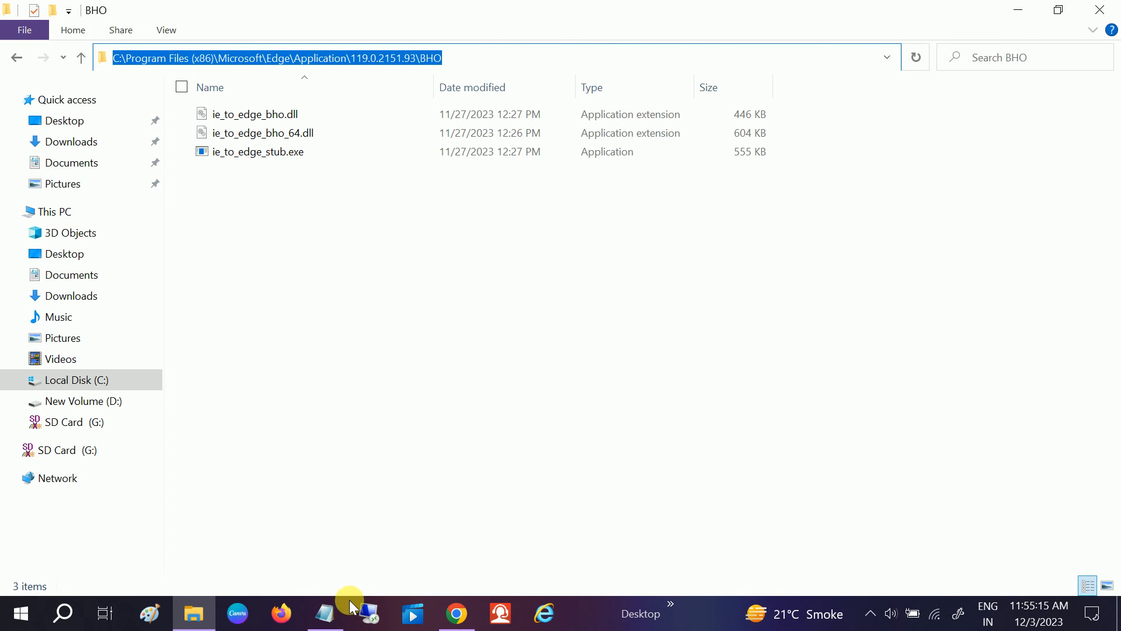
Paste the BHO folder path into the Notepad note and minimize Notepad.
left_click(324, 613)
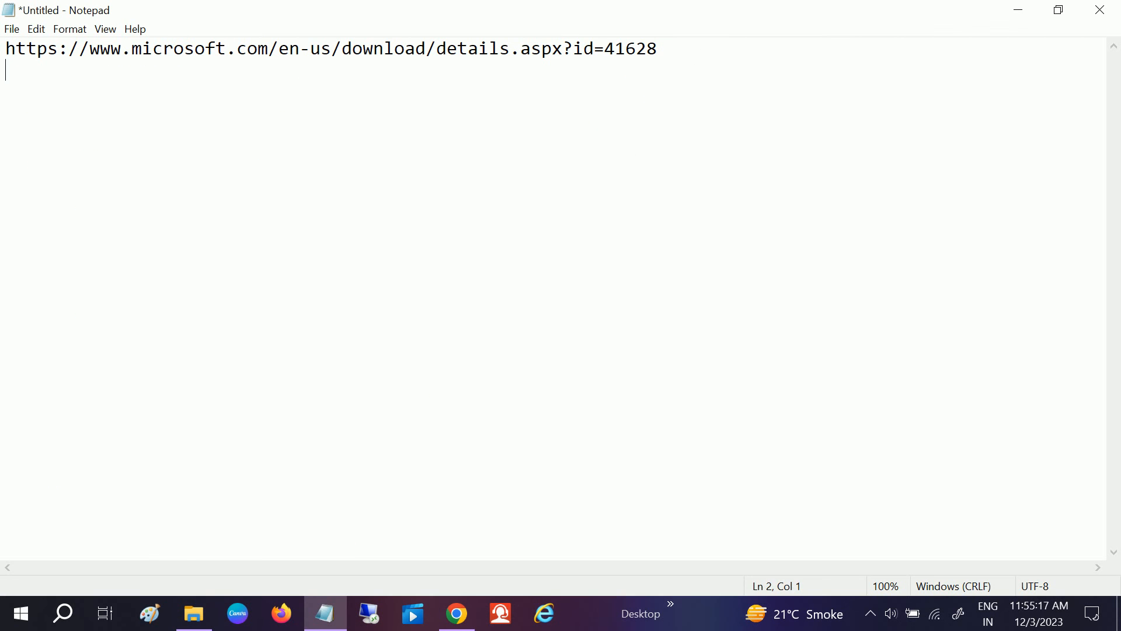
type("C:\\Program Files (x86)\\Microsoft\\Edge\\Application\\119.0.2151.93\\BHO")
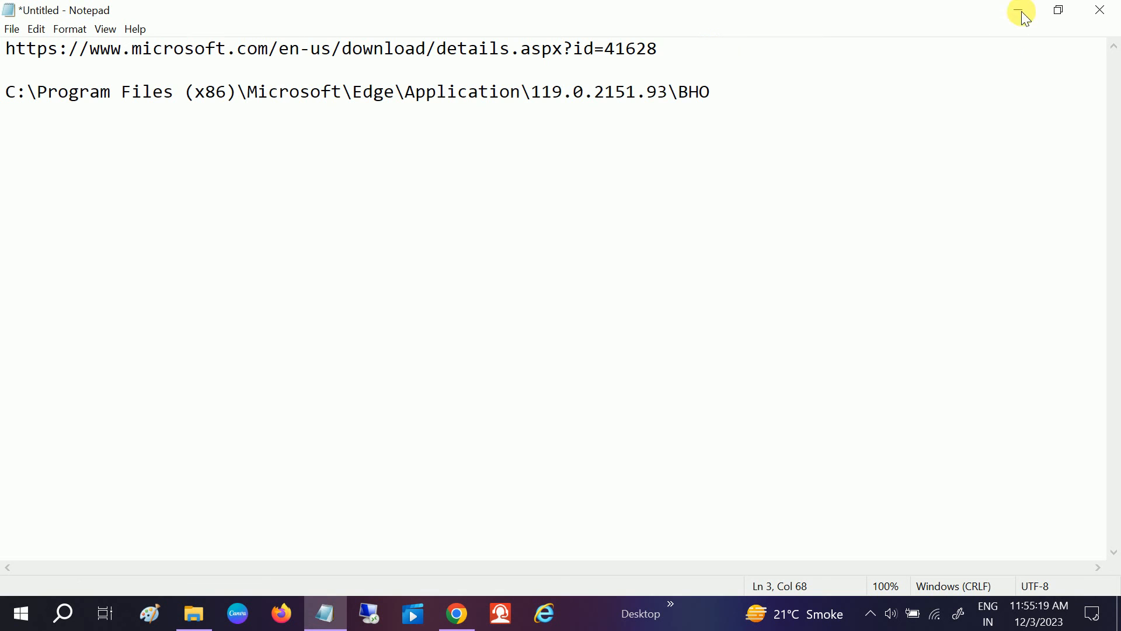
left_click(1020, 10)
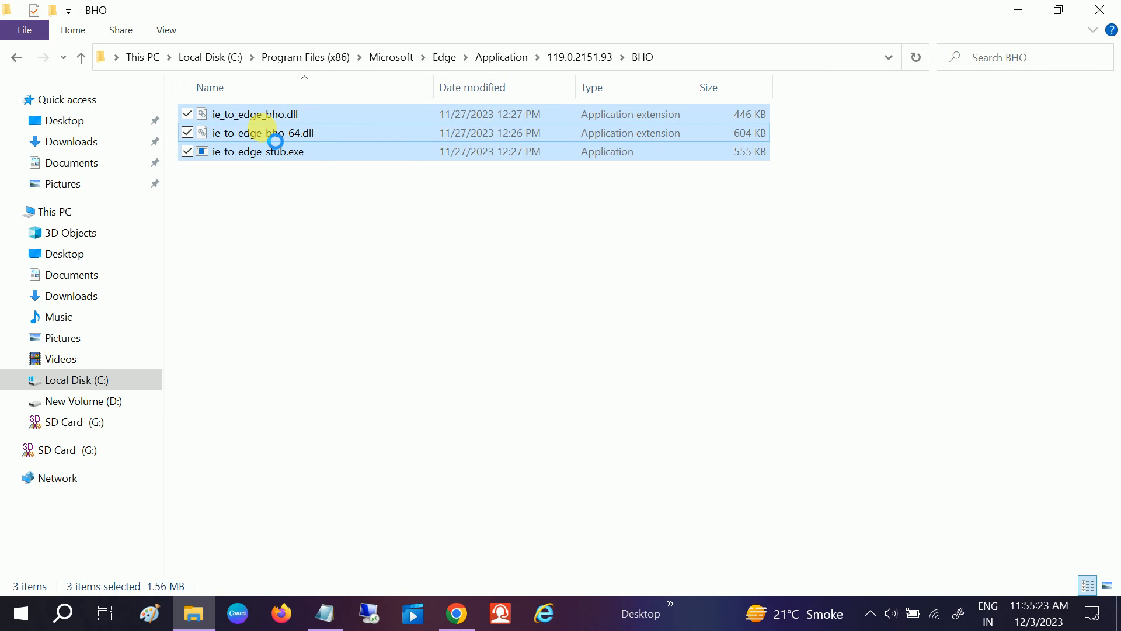
Delete the three selected ie_to_edge files via the context menu and close the BHO window.
right_click(263, 132)
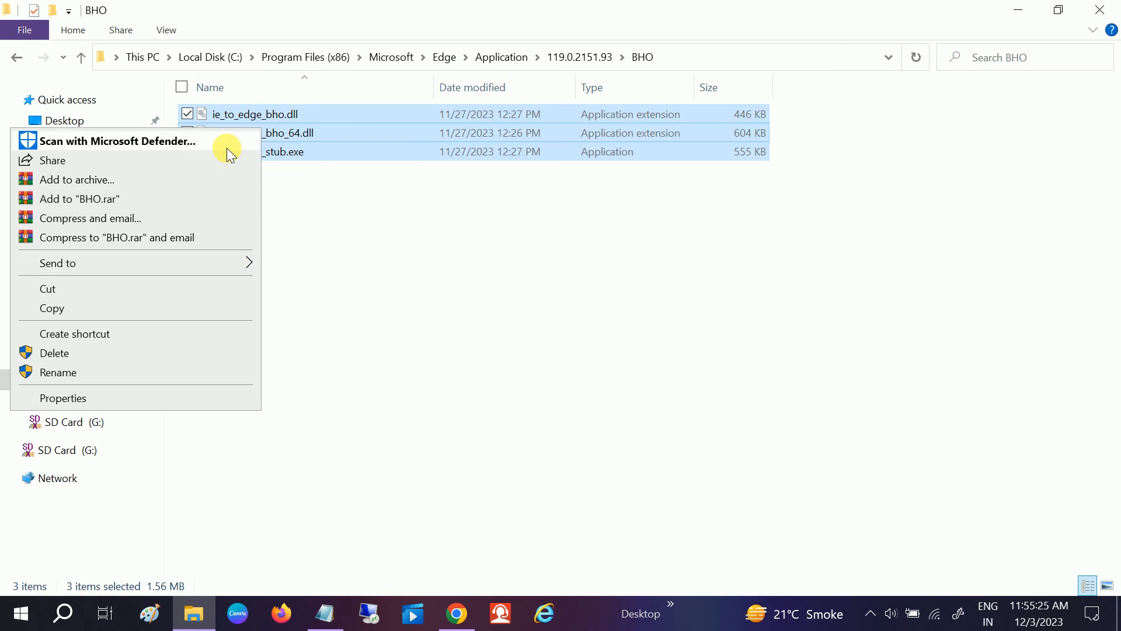
left_click(312, 240)
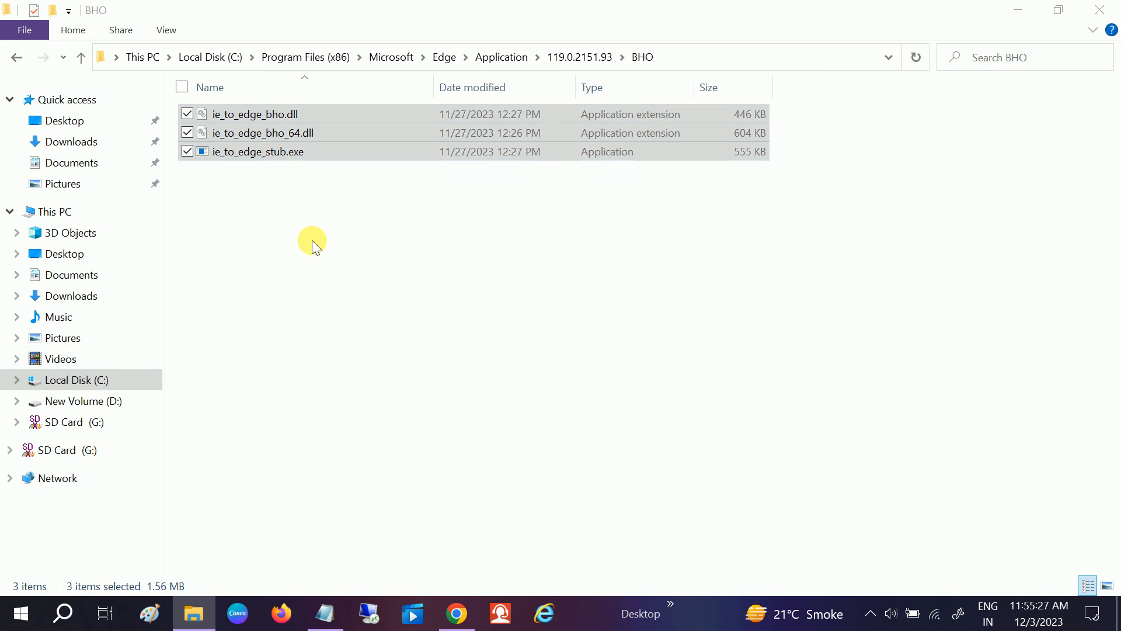
key("Delete")
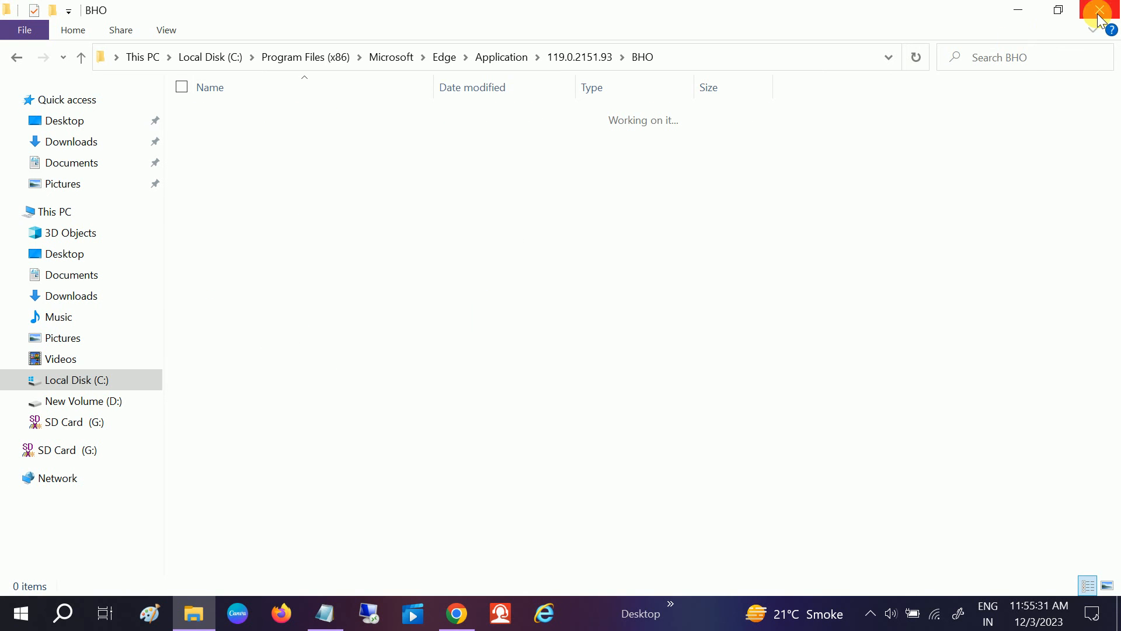
left_click(1099, 10)
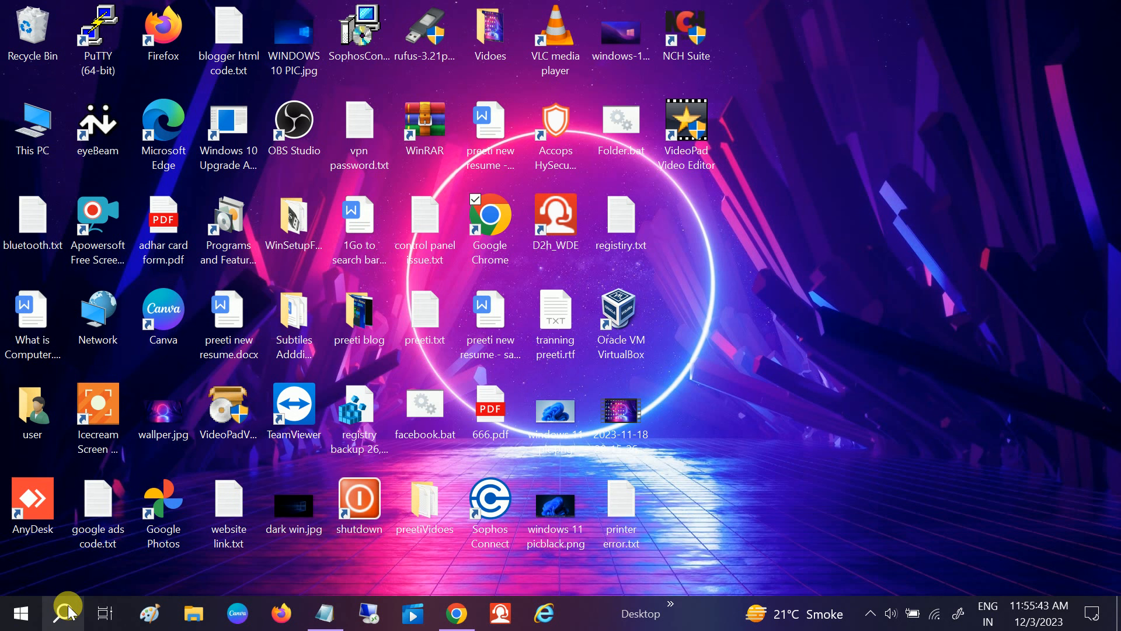
From Control Panel's Internet Options Advanced settings, untick 'Enable third-party browser extensions' and close the dialog.
left_click(68, 613)
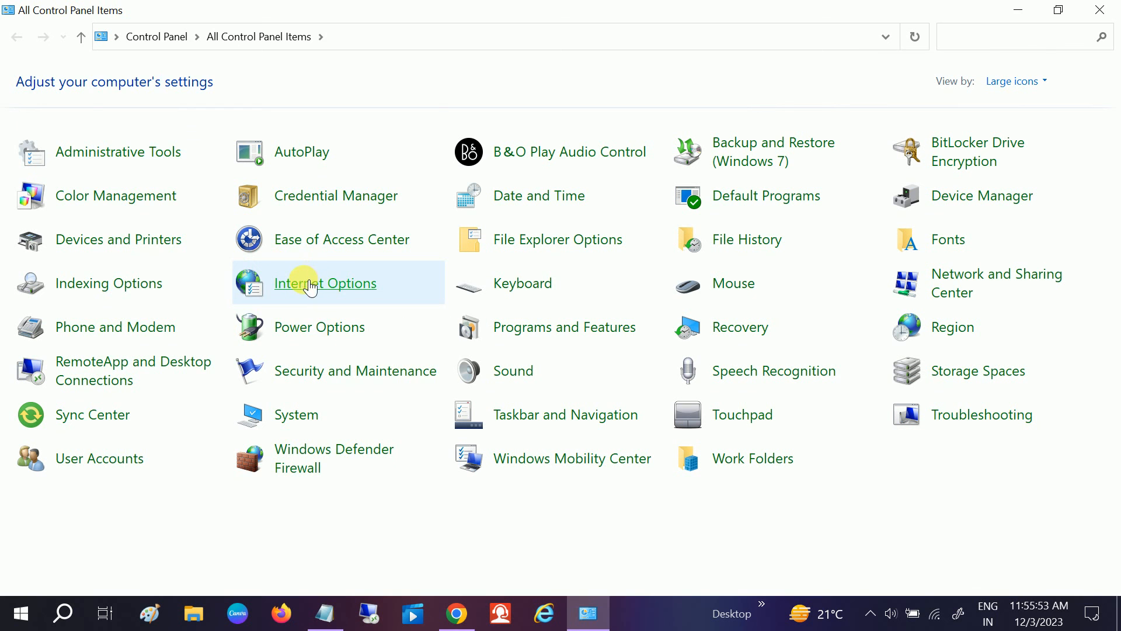
left_click(325, 284)
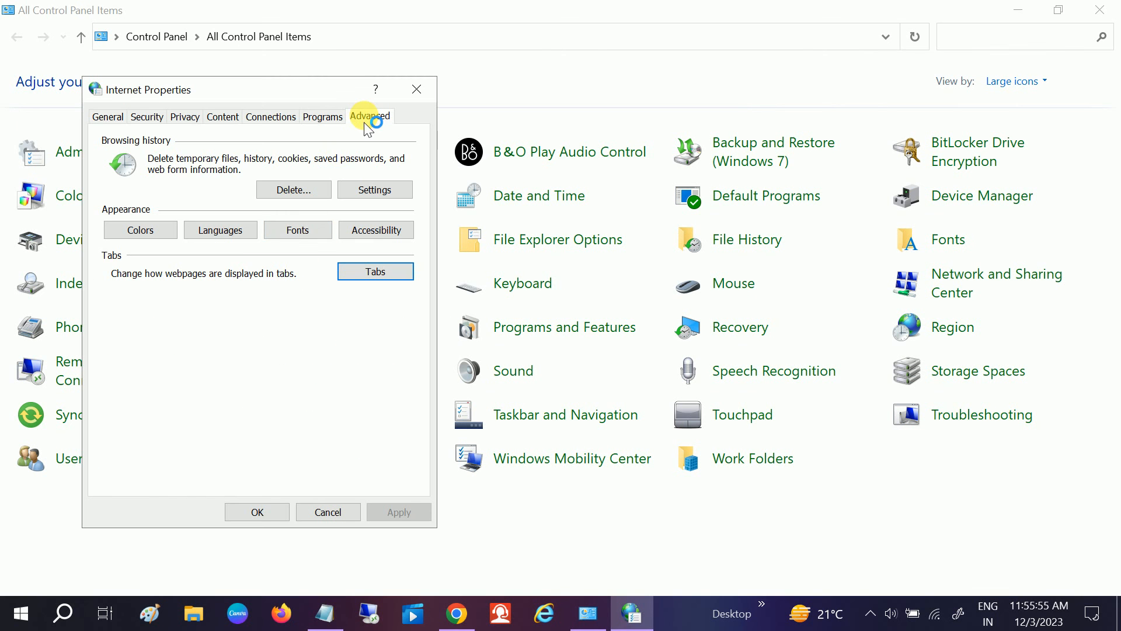
left_click(369, 117)
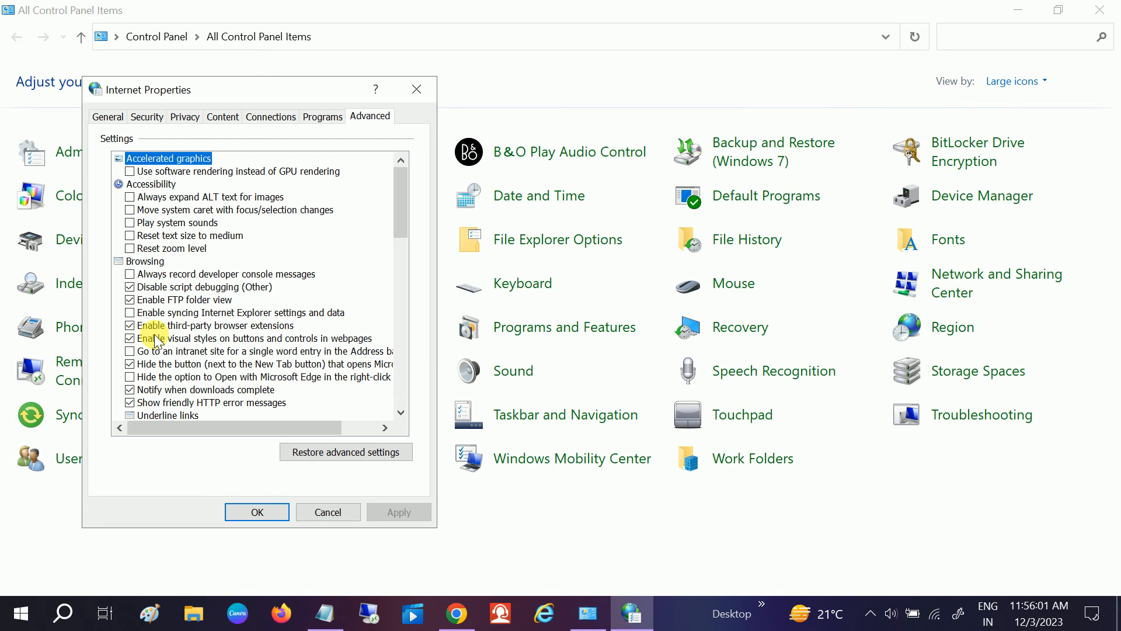
left_click(129, 326)
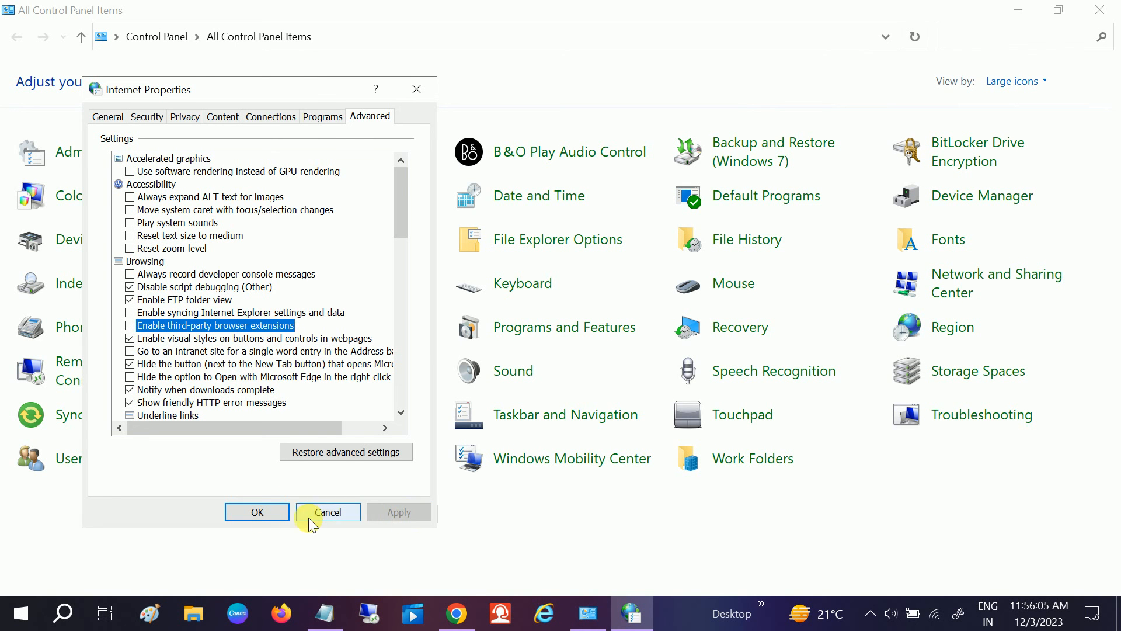
left_click(328, 512)
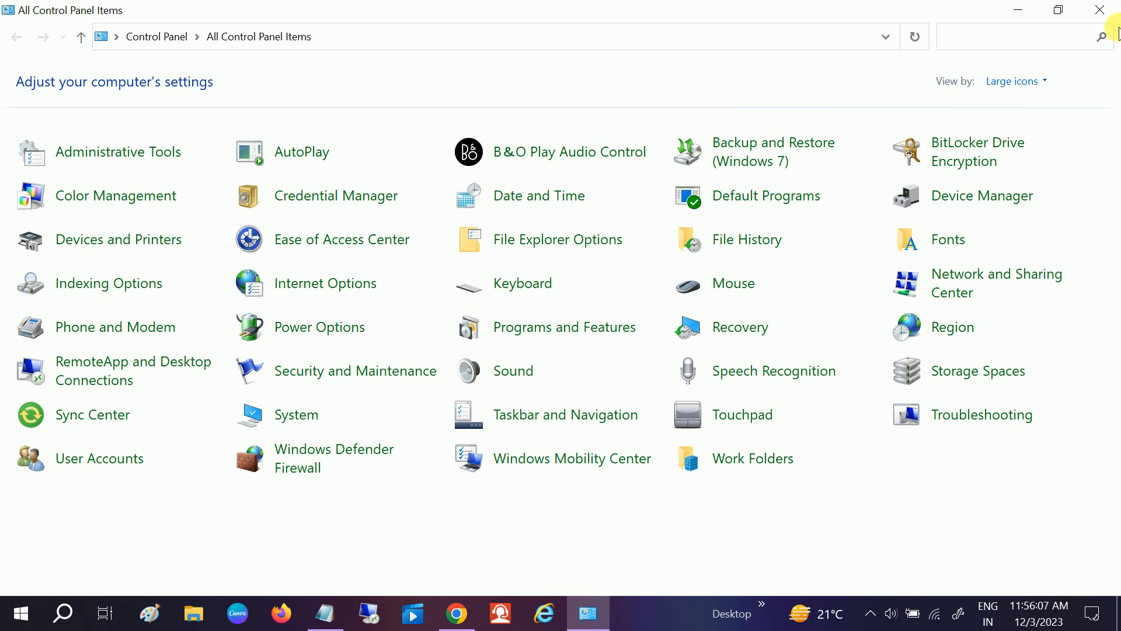